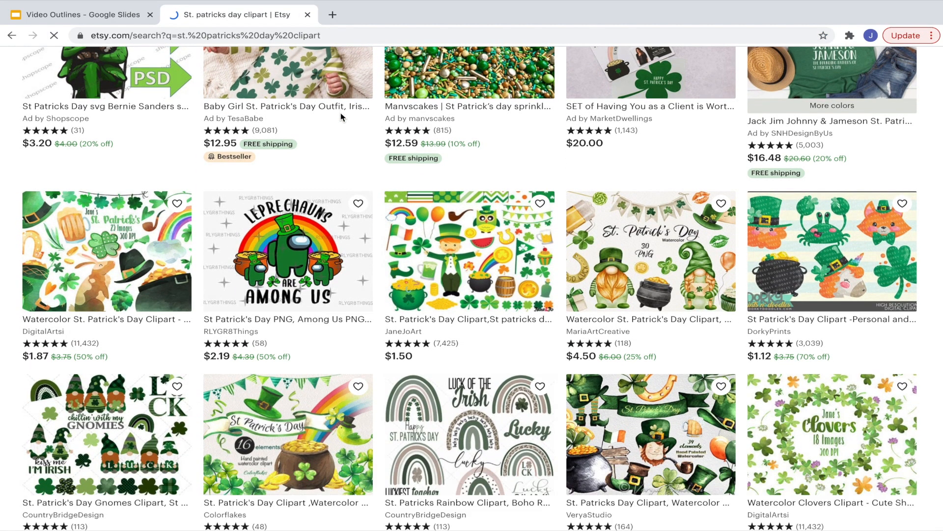
# Step: Browse Etsy clipart, then open the St. Patrick's Day Buds listing on Teachers Pay Teachers
pyautogui.scroll(-3)
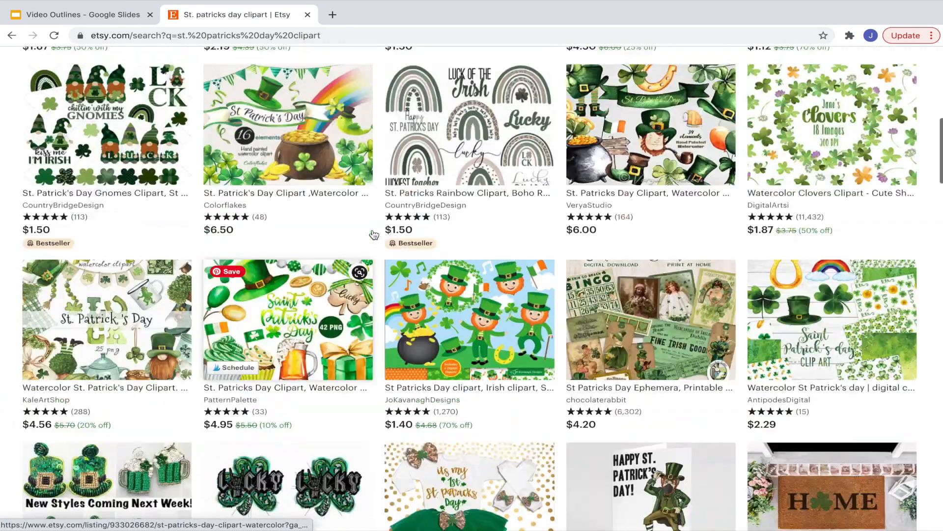
pyautogui.click(832, 126)
pyautogui.write('www.tea')
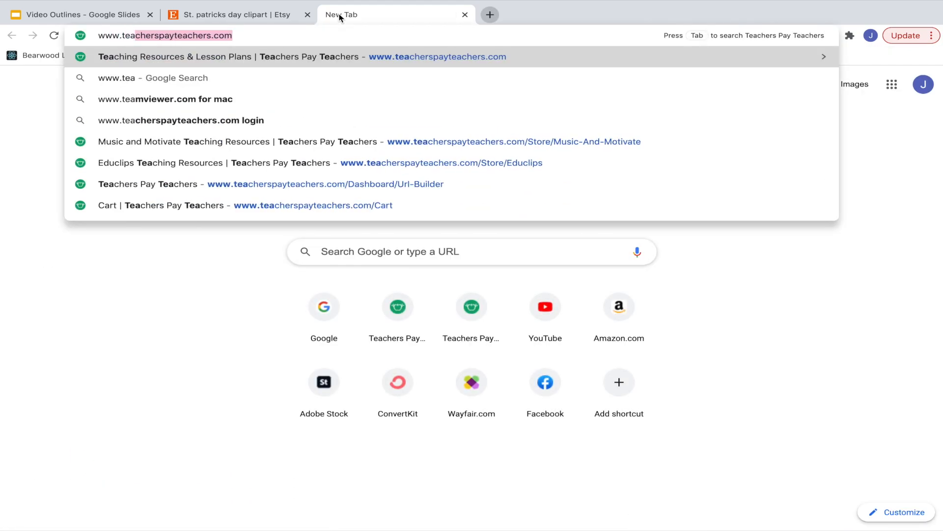
pyautogui.click(301, 57)
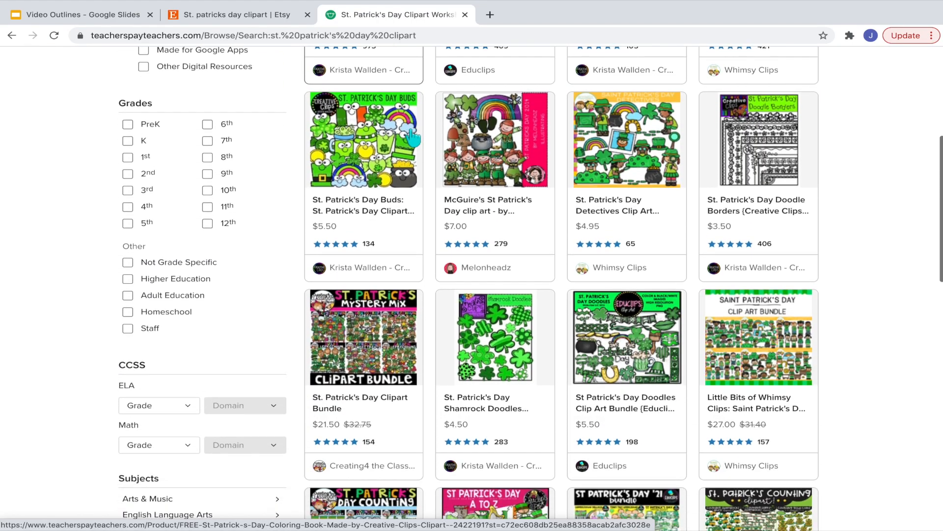
pyautogui.click(364, 140)
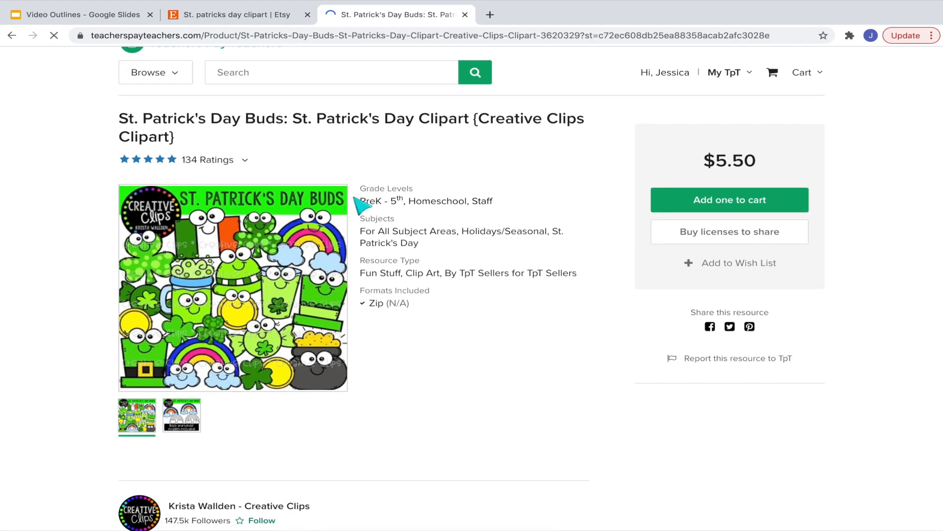
pyautogui.click(394, 14)
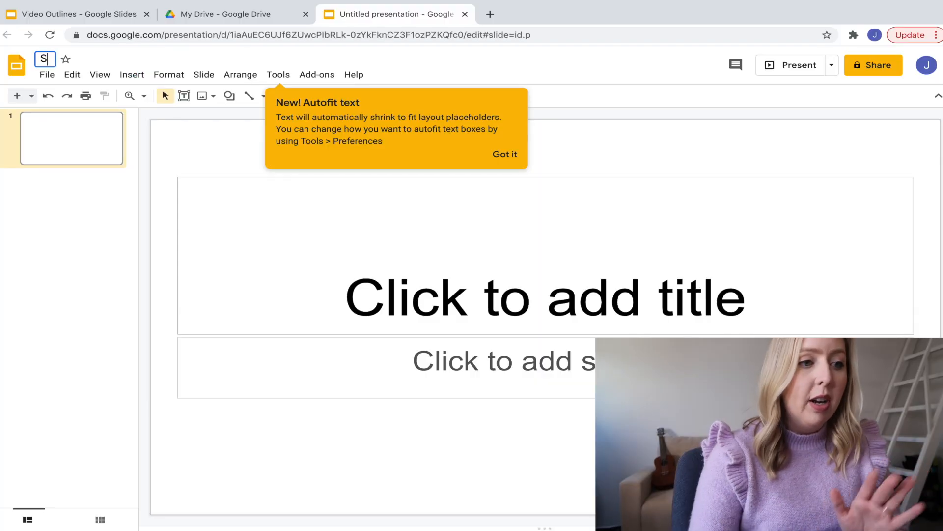
# Step: Title the deck 'St. Patrick's Day Rhythm Game' and select the Gold Coin and Ireland Flag buds
pyautogui.write("St. Patrick's Day Rhythm Game")
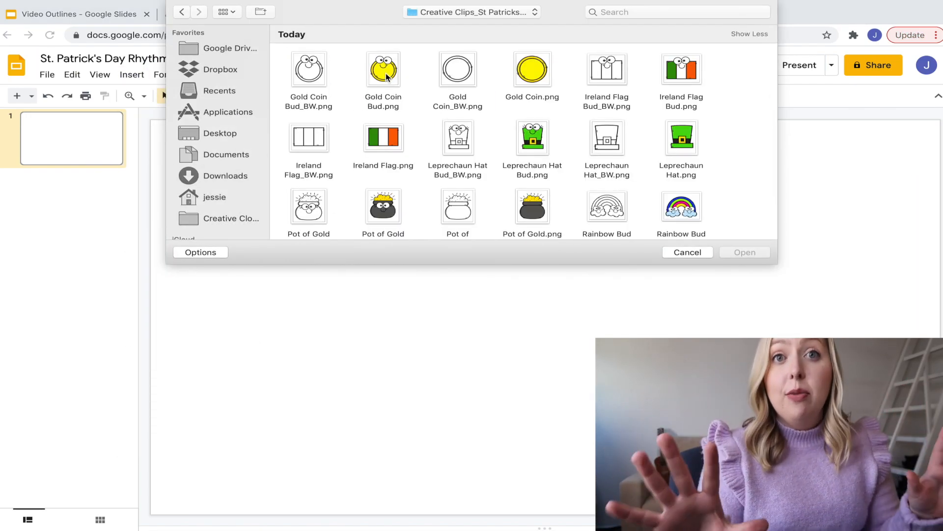
pyautogui.click(384, 69)
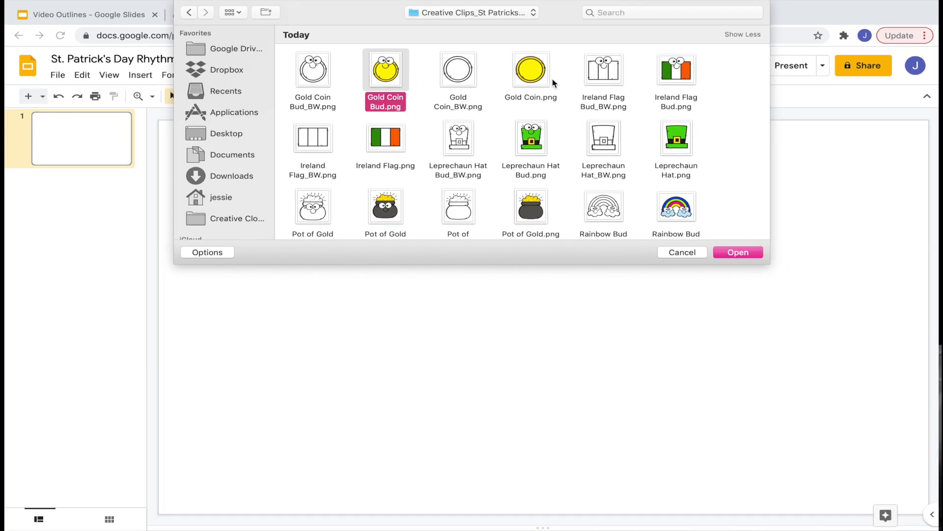
pyautogui.click(676, 67)
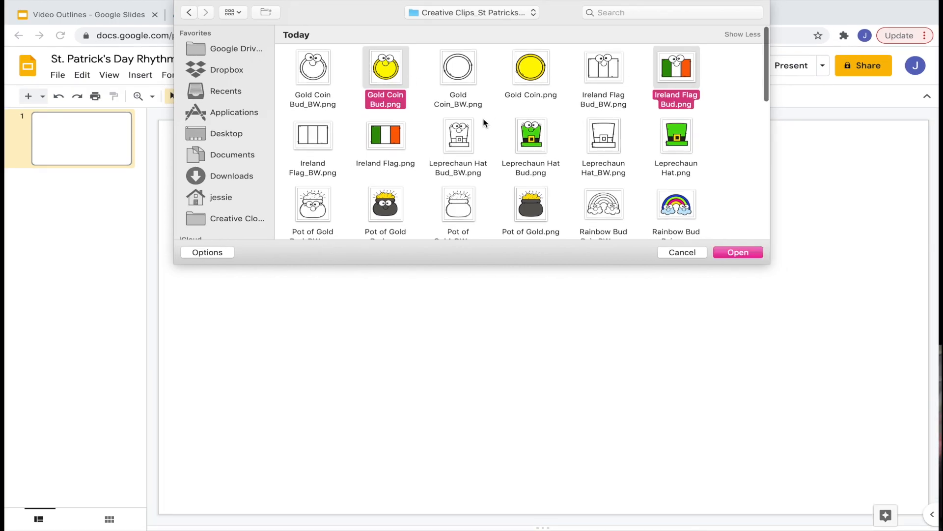
# Step: Add the shamrock bud images to the selection and insert all chosen buds
pyautogui.scroll(-3)
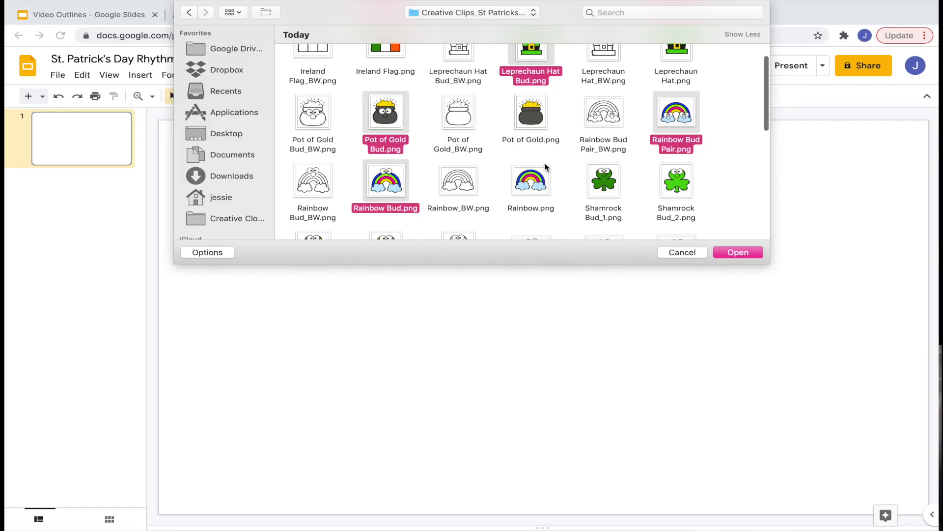
pyautogui.scroll(-3)
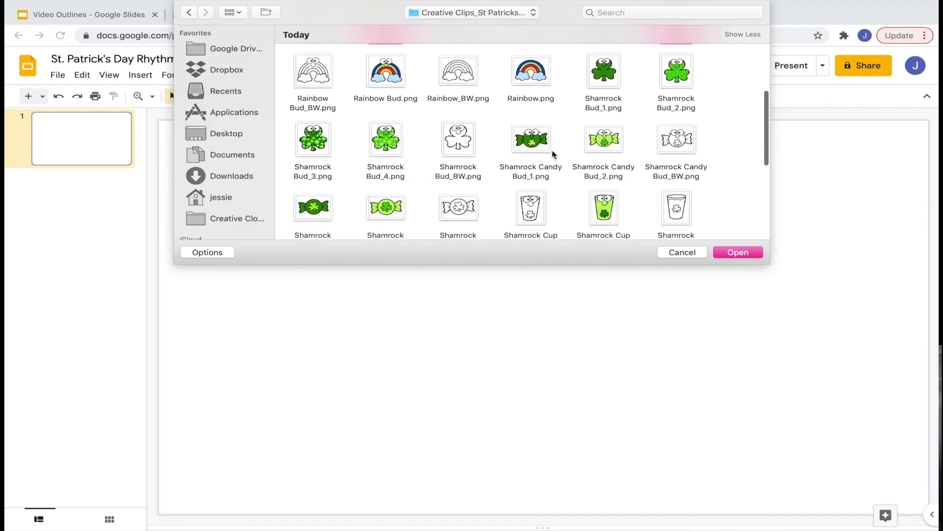
pyautogui.click(676, 69)
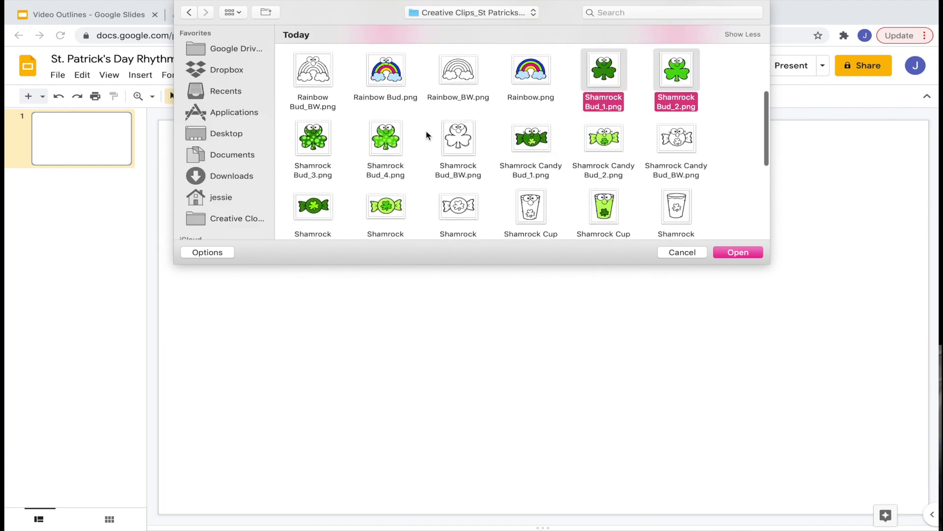
pyautogui.click(531, 137)
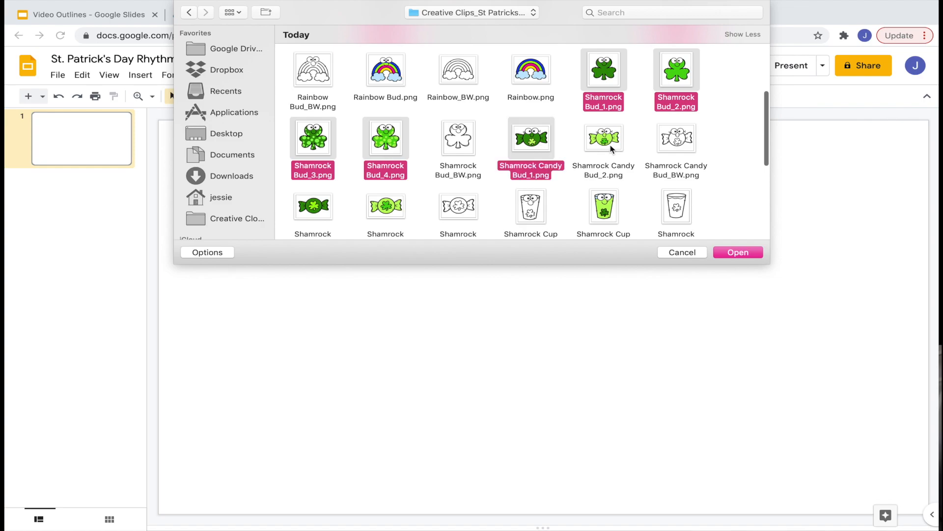
pyautogui.scroll(-3)
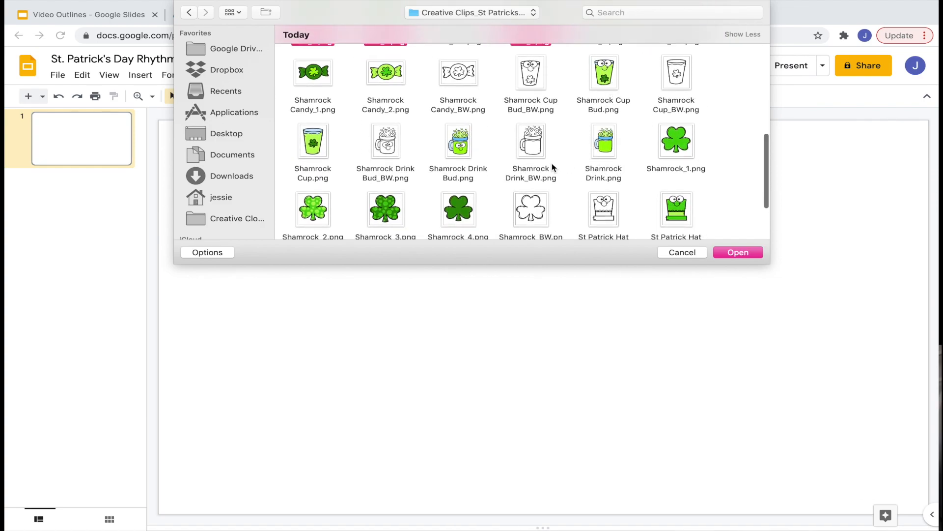
pyautogui.scroll(-3)
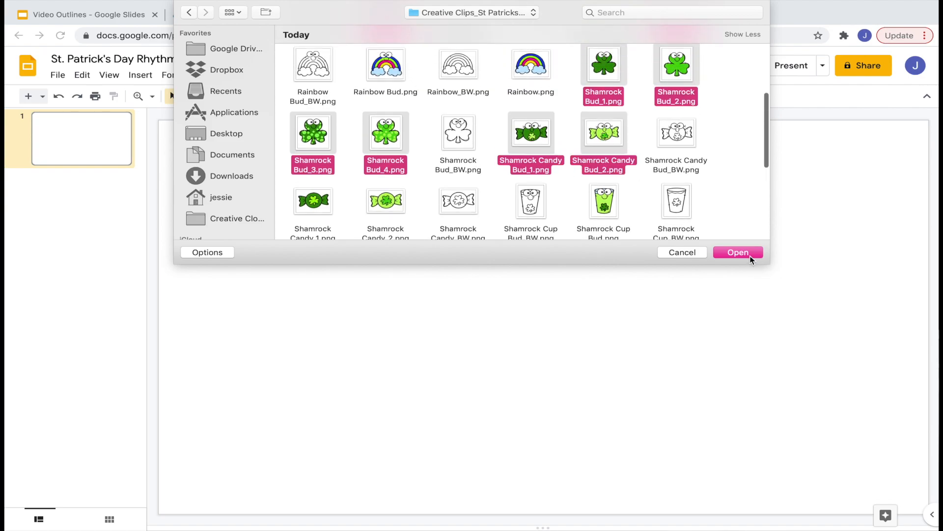
pyautogui.click(737, 252)
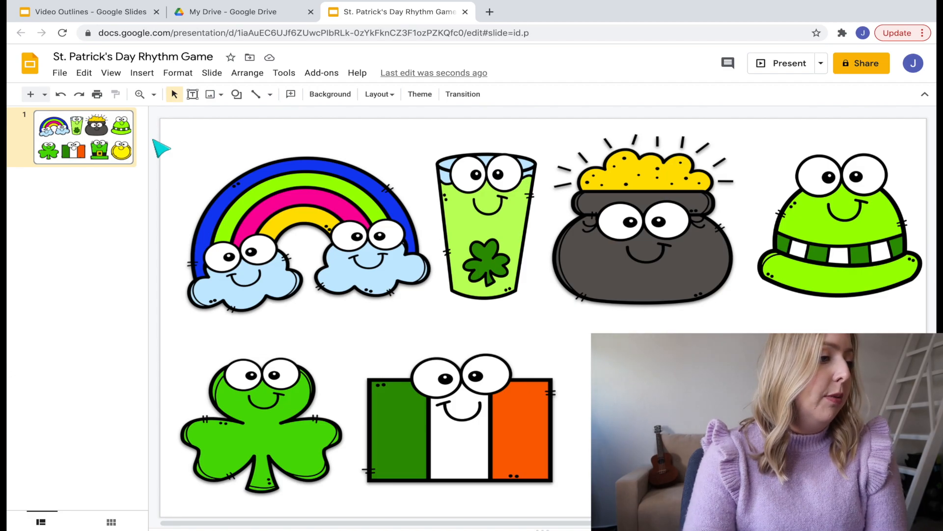
# Step: Add several blank slides after the clipart slide, then return to slide 1
pyautogui.click(19, 100)
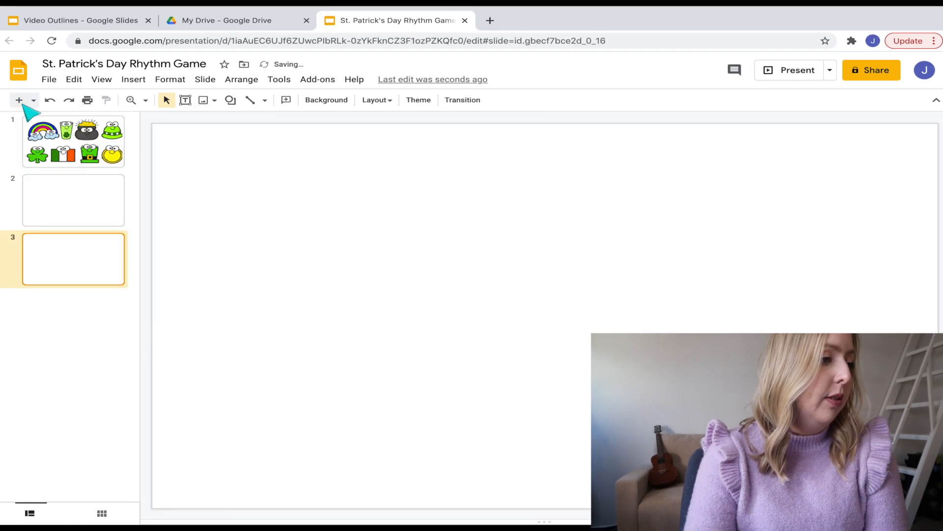
pyautogui.click(18, 99)
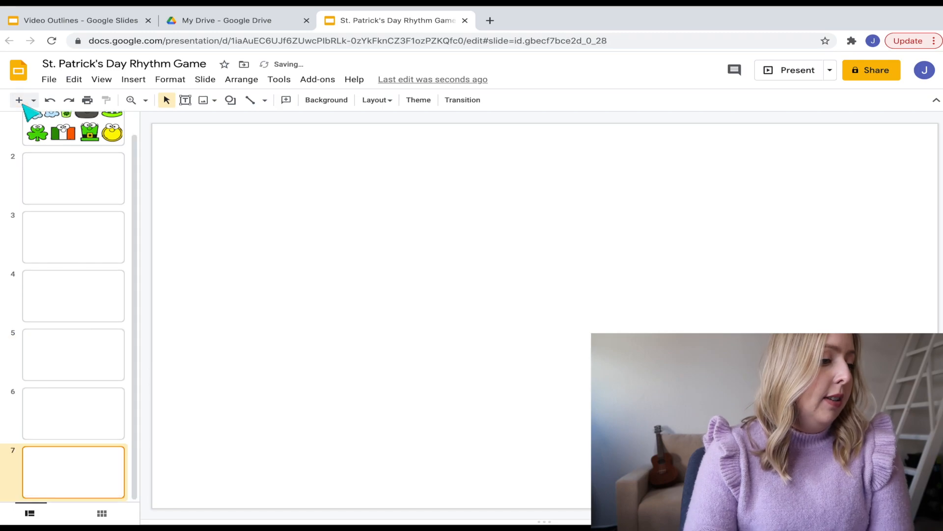
pyautogui.scroll(-3)
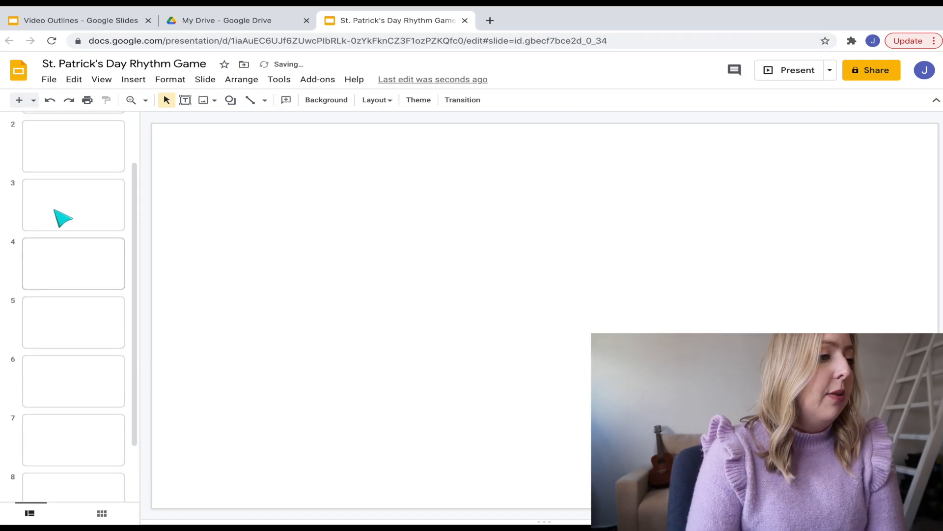
pyautogui.click(73, 142)
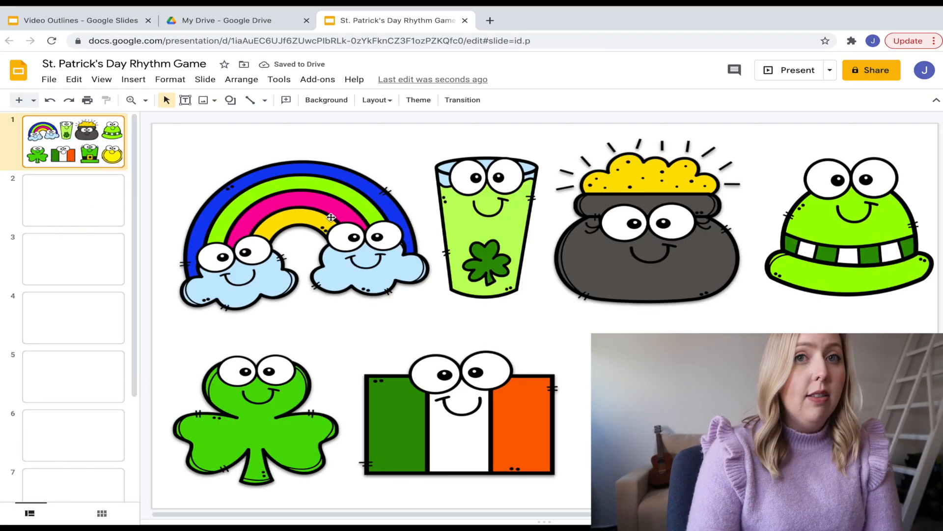
# Step: Copy the rainbow and pot of gold bud images from slide 1 onto the following slides
pyautogui.click(295, 240)
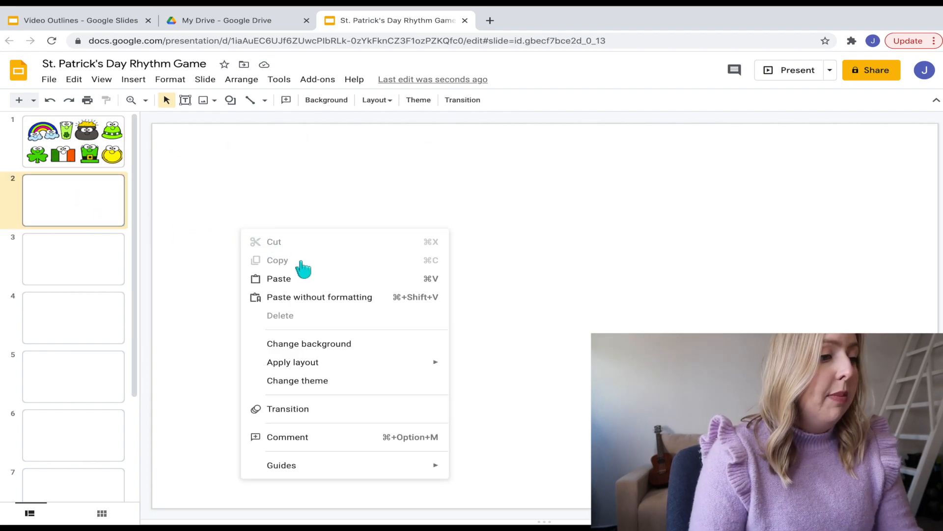
pyautogui.click(279, 278)
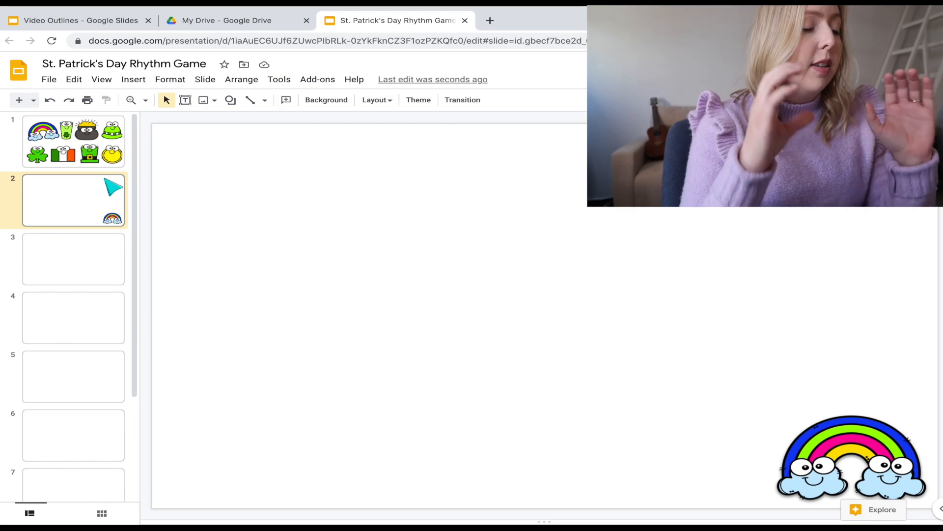
pyautogui.click(73, 142)
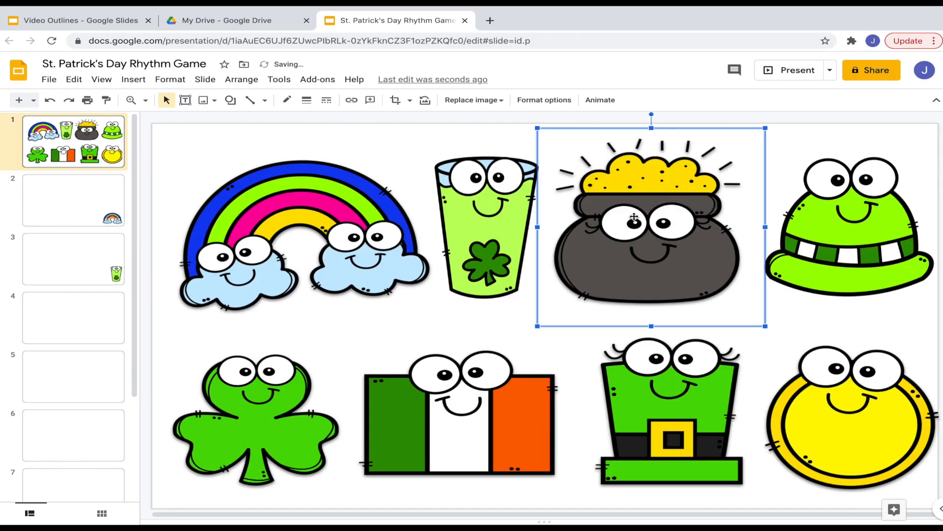
pyautogui.click(73, 435)
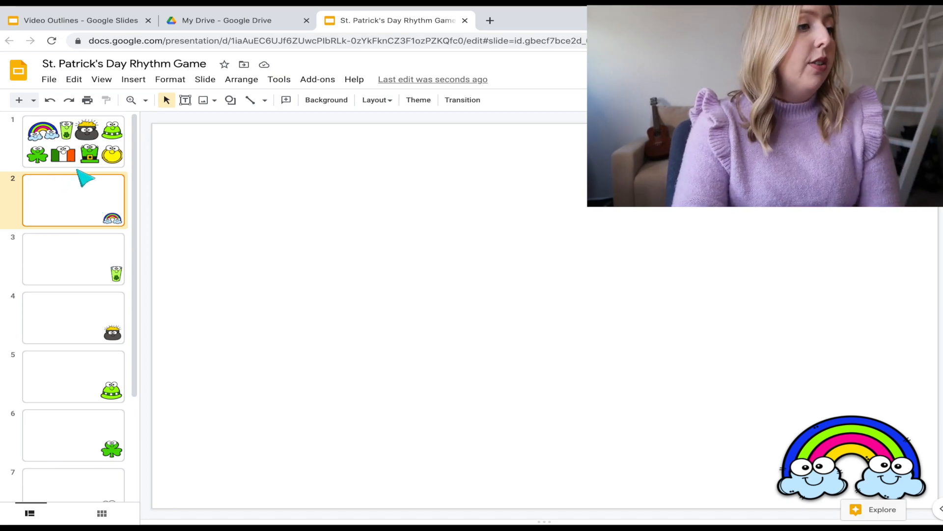
pyautogui.click(133, 79)
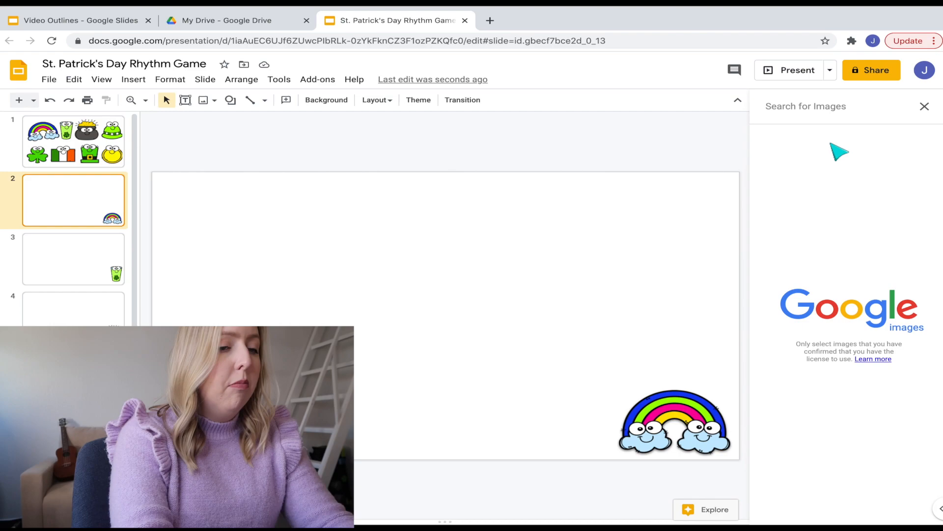
# Step: Search the web for 'quarter note' images from slide 2
pyautogui.write('quarter n')
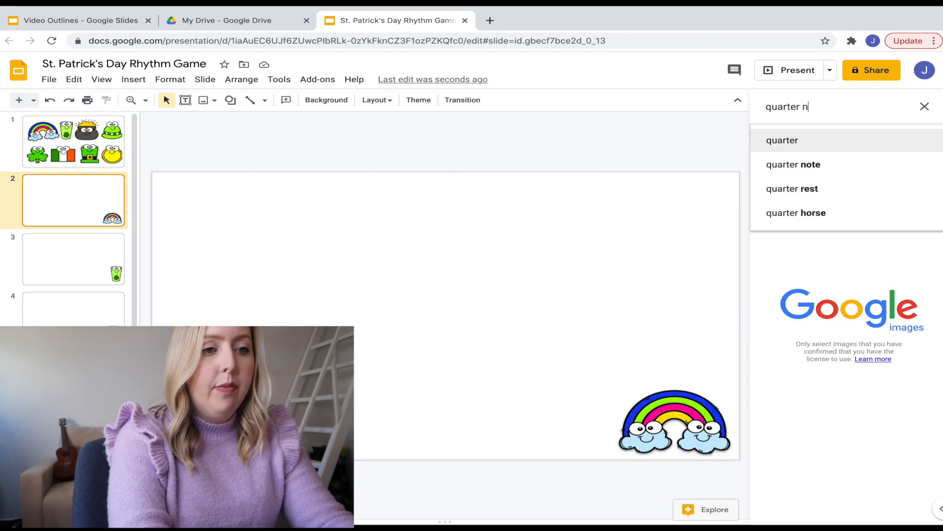
pyautogui.click(793, 164)
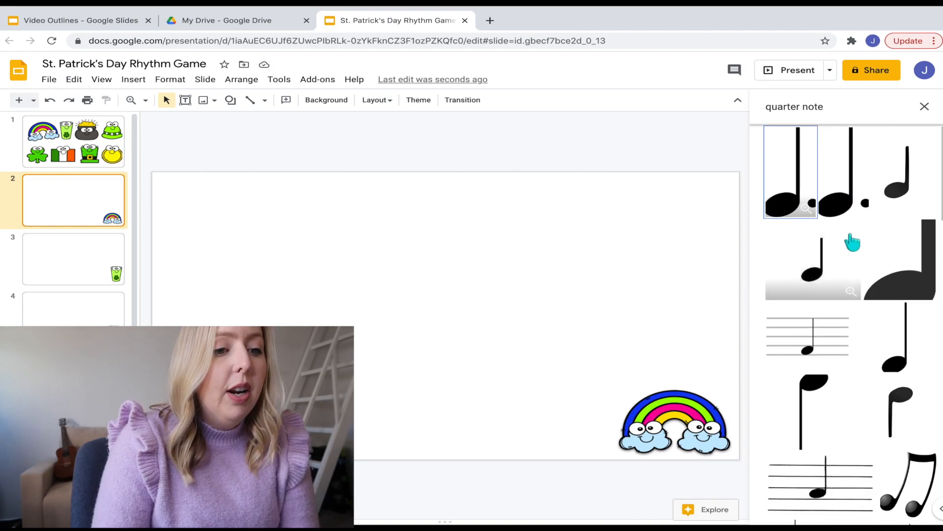
pyautogui.scroll(-3)
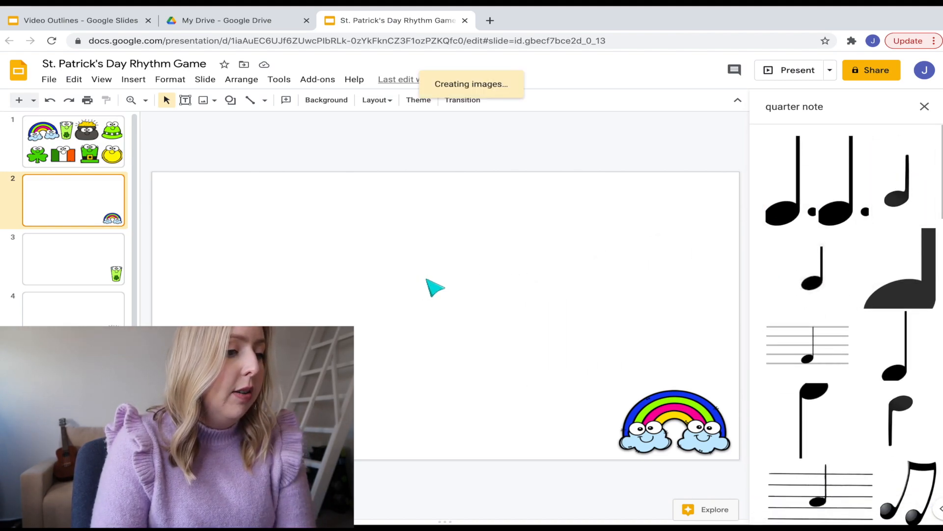
pyautogui.click(814, 269)
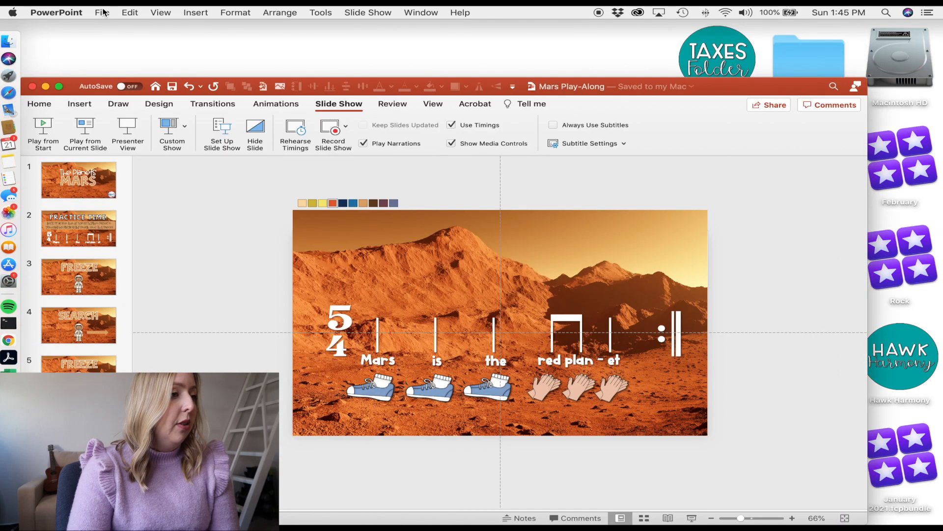
pyautogui.moveTo(258, 175)
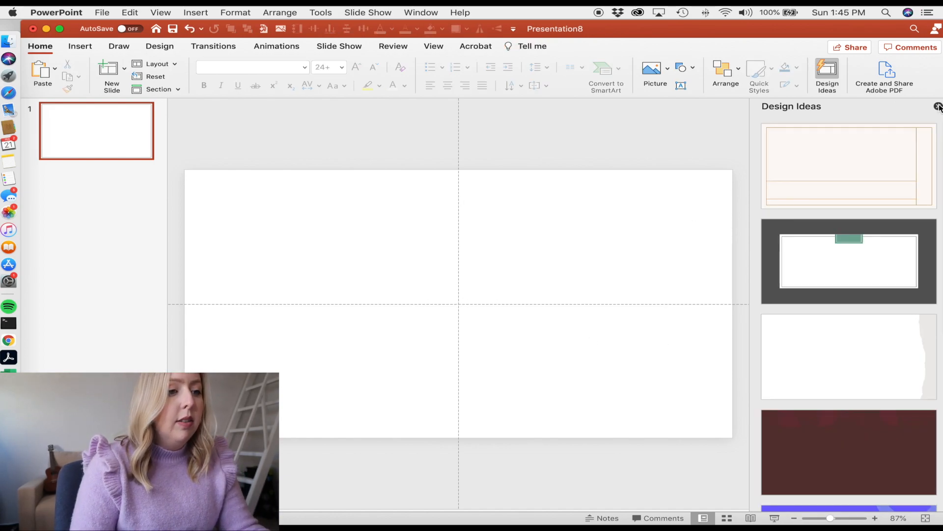
# Step: Dismiss Design Ideas and enlarge the MusicEd Rhythm Sticks rhythm text to size 166
pyautogui.click(265, 219)
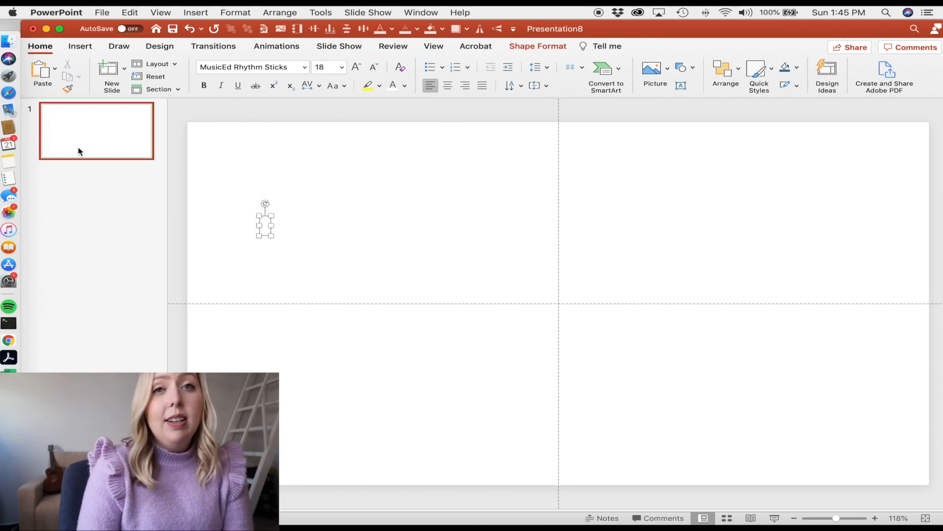
pyautogui.moveTo(86, 147)
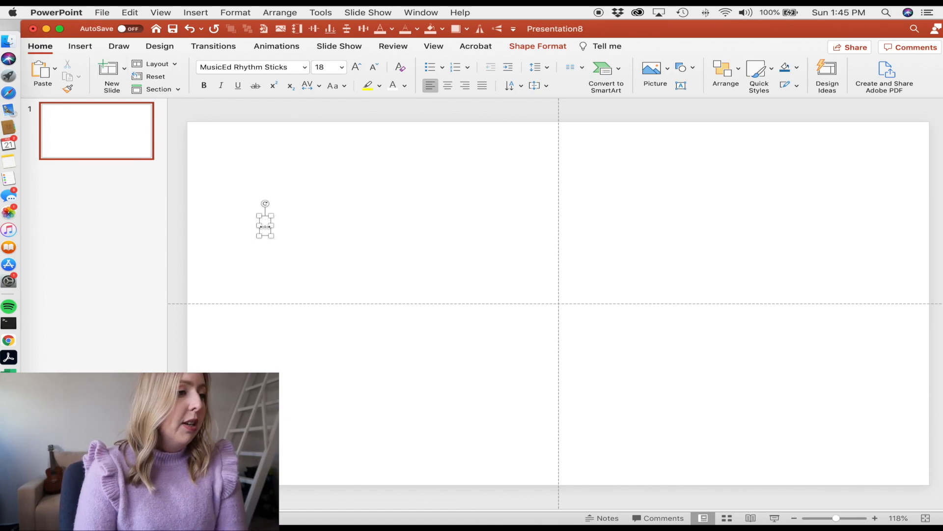
pyautogui.click(356, 67)
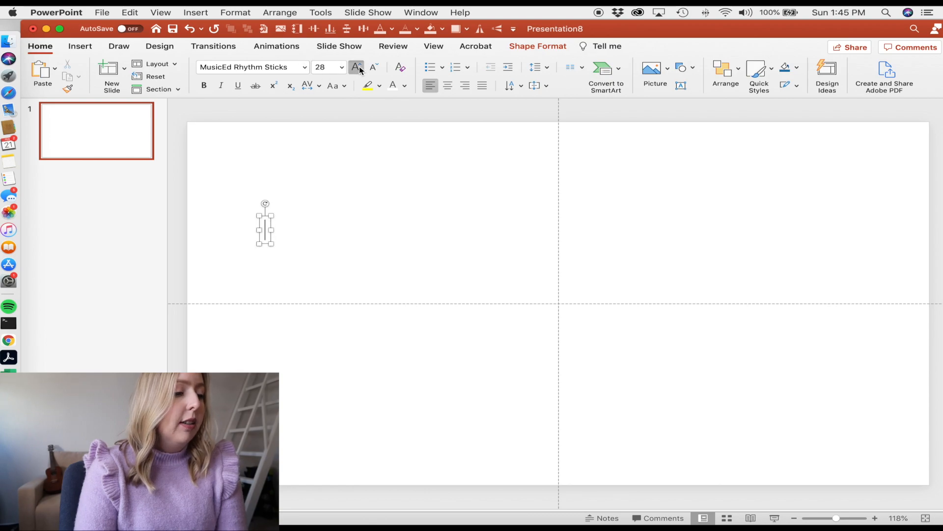
pyautogui.click(356, 67)
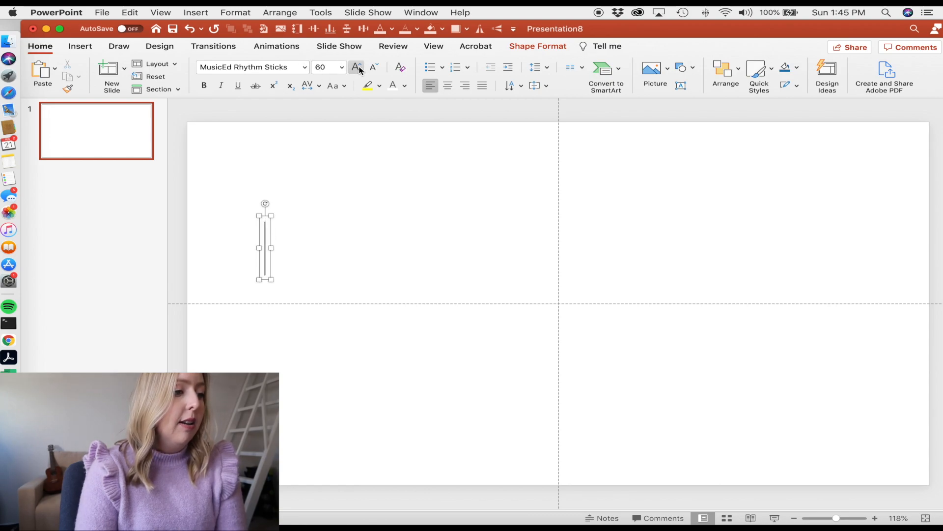
pyautogui.click(355, 67)
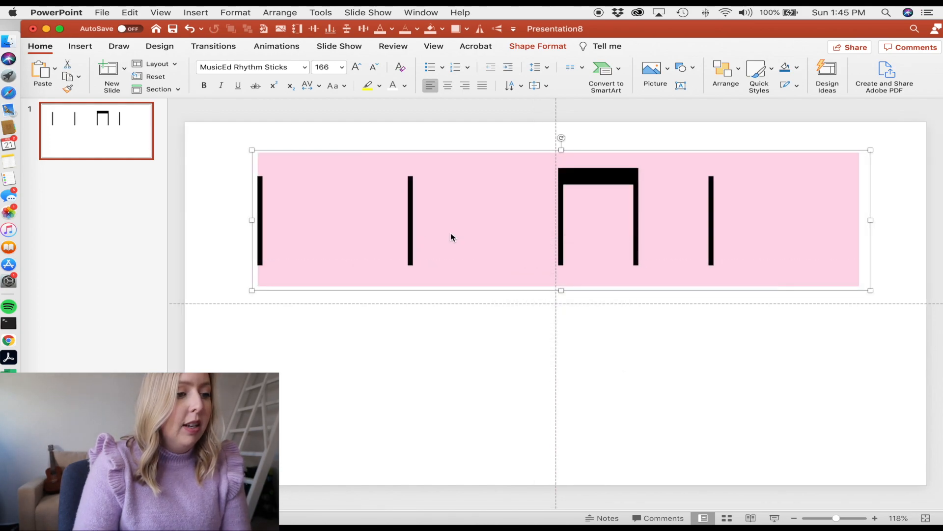
# Step: Export the rhythm text box as the picture Rhythm1.png on the Desktop
pyautogui.rightClick(453, 236)
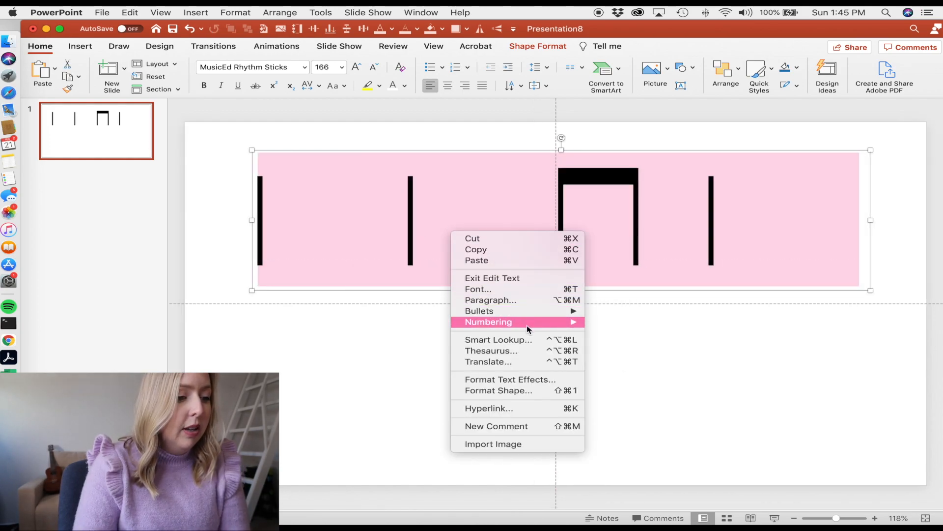
pyautogui.moveTo(521, 277)
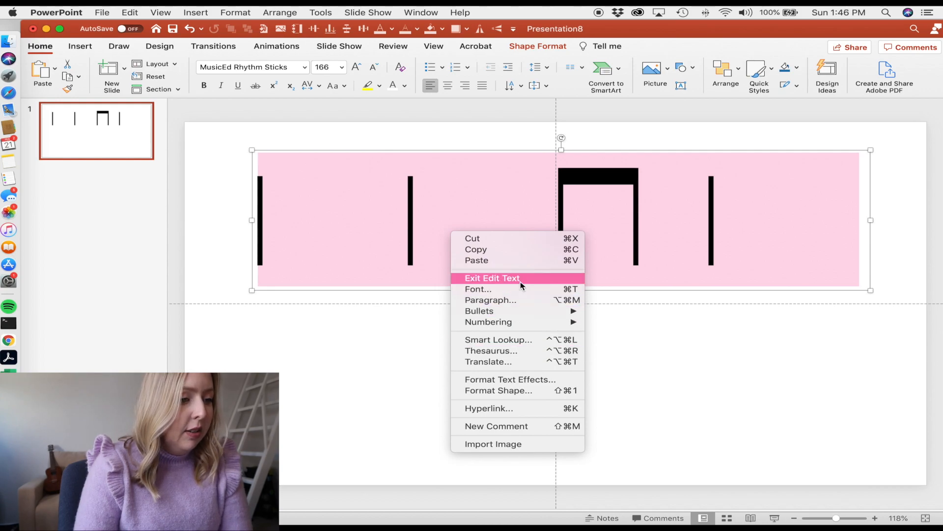
pyautogui.moveTo(521, 353)
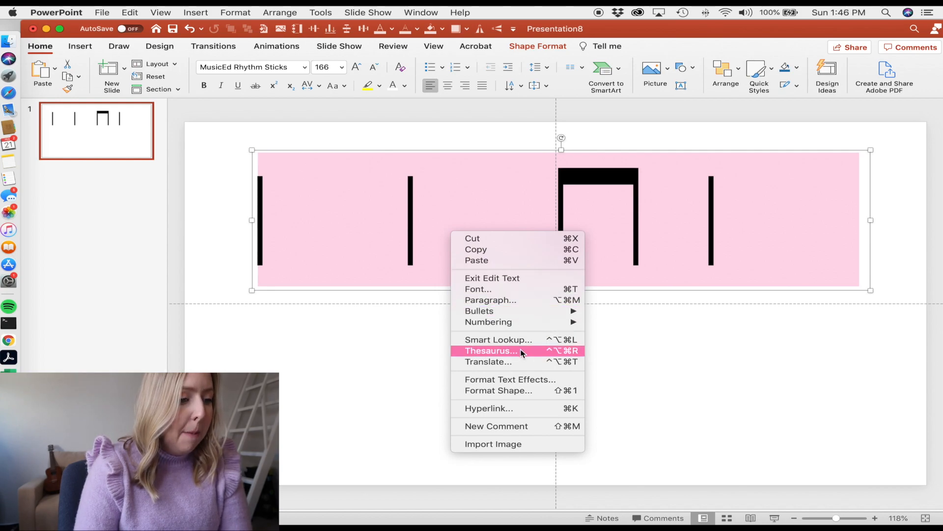
pyautogui.moveTo(543, 448)
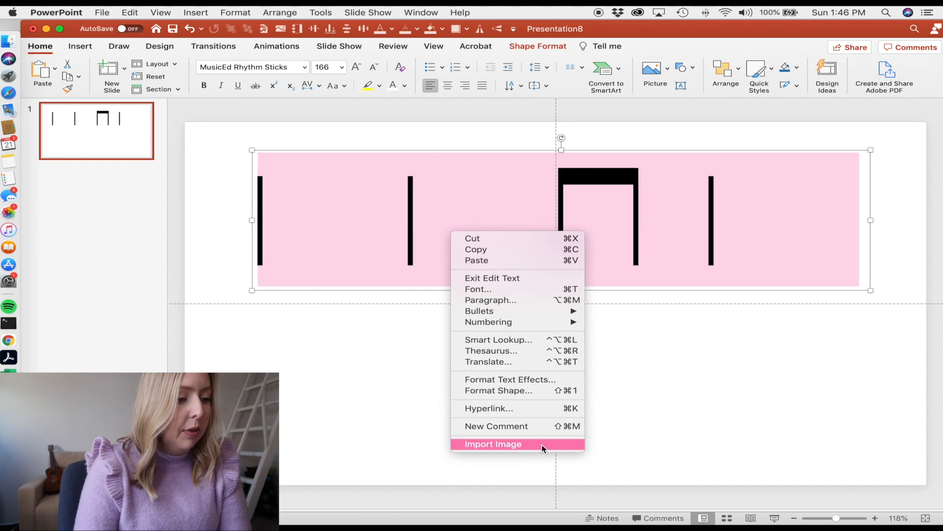
pyautogui.click(493, 444)
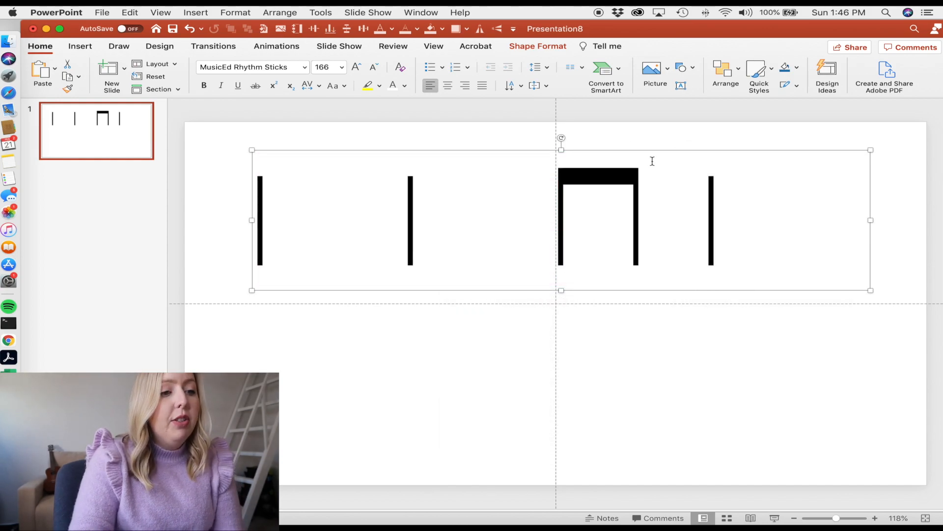
pyautogui.moveTo(651, 150)
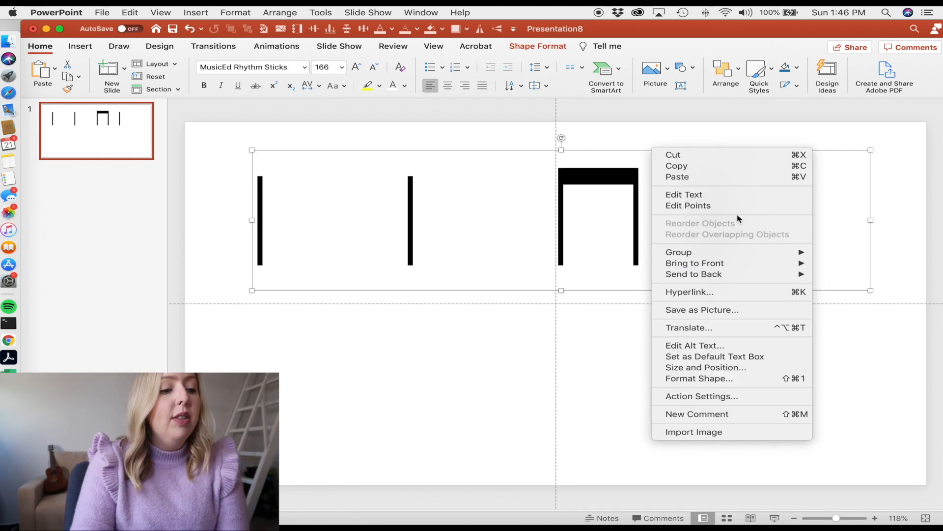
pyautogui.moveTo(713, 312)
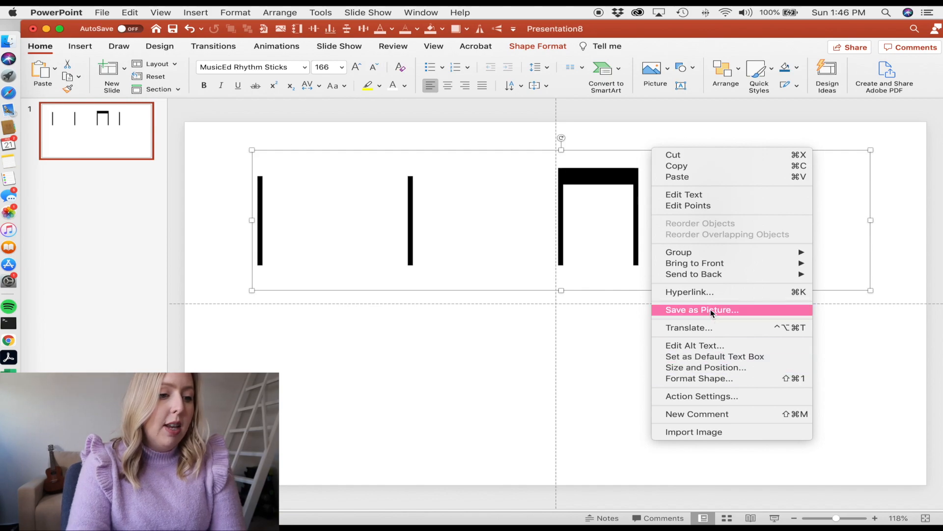
pyautogui.click(702, 309)
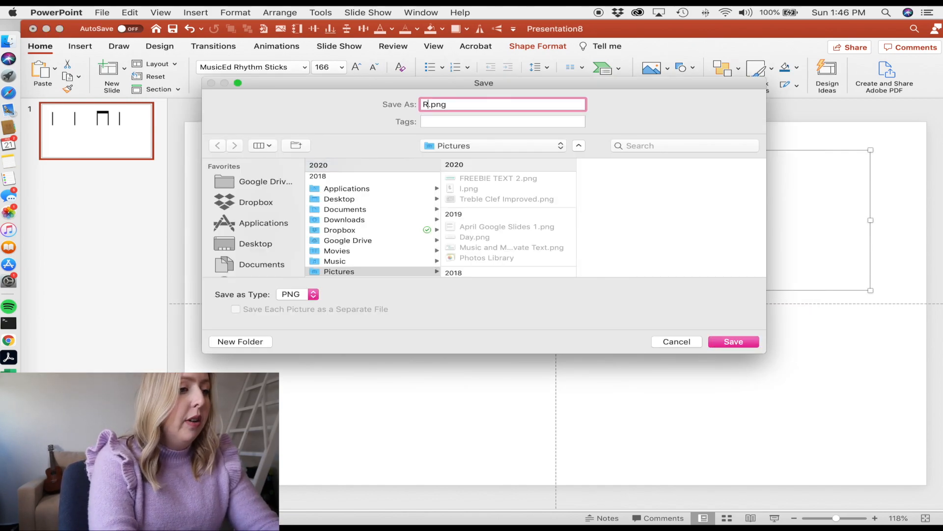
pyautogui.write('hythm1')
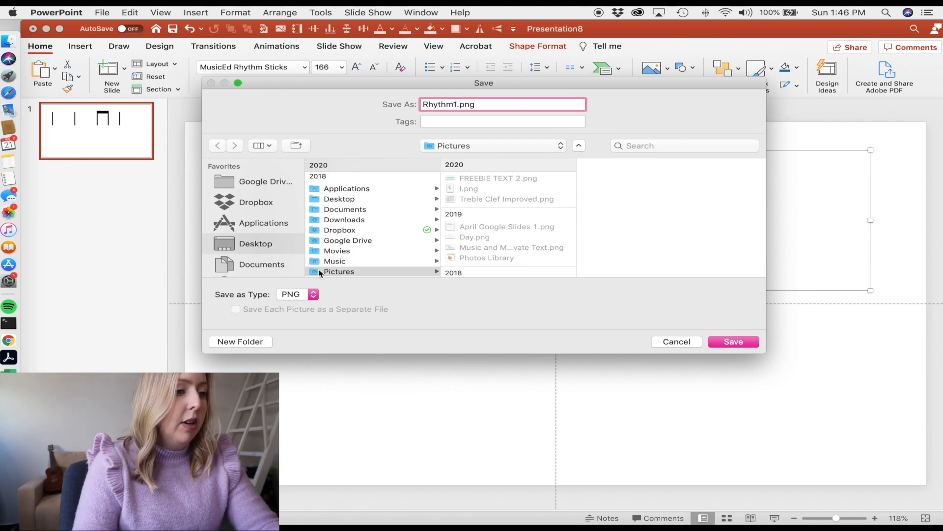
pyautogui.click(732, 342)
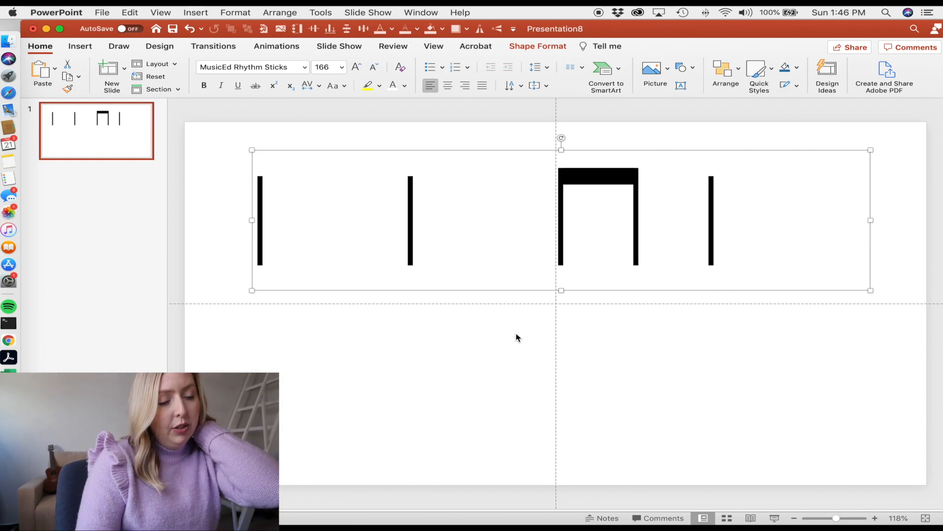
pyautogui.moveTo(32, 336)
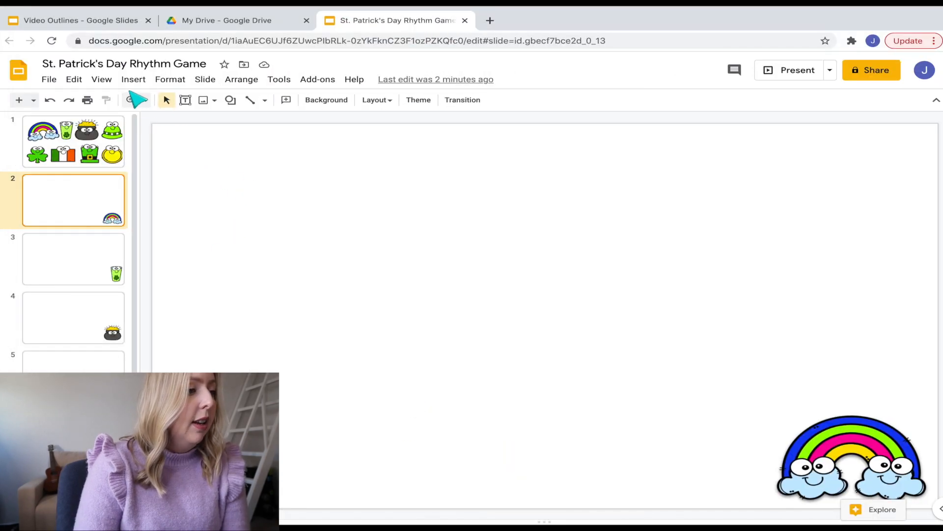
# Step: Upload Rhythm1.png from the Desktop and place it above the rainbow on slide 2
pyautogui.click(133, 79)
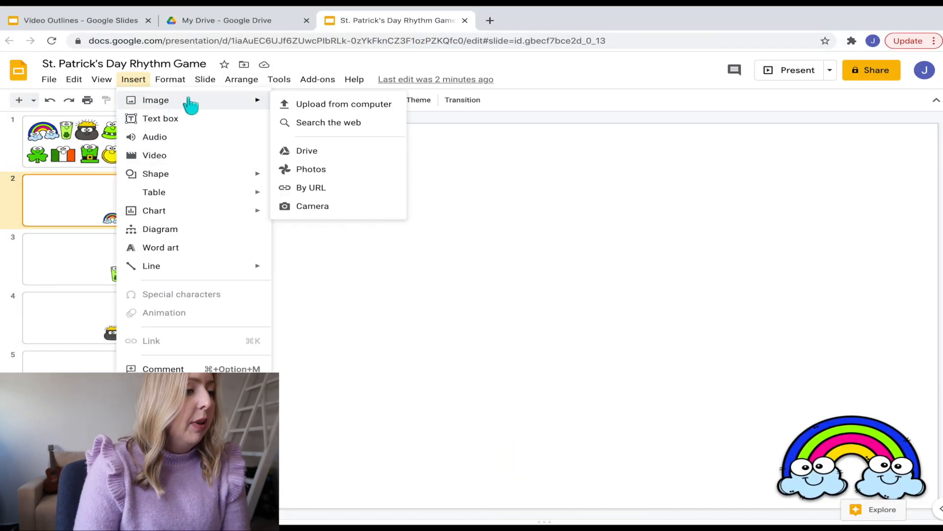
pyautogui.click(344, 104)
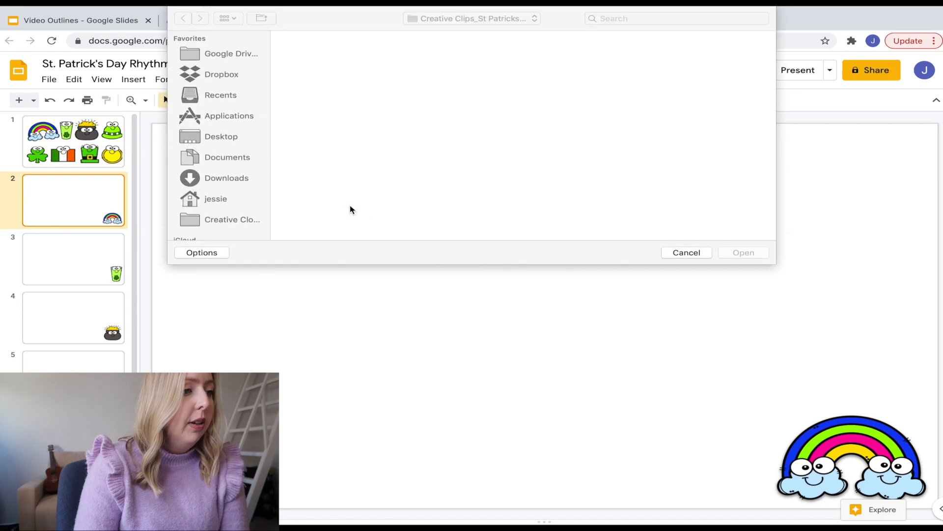
pyautogui.click(221, 136)
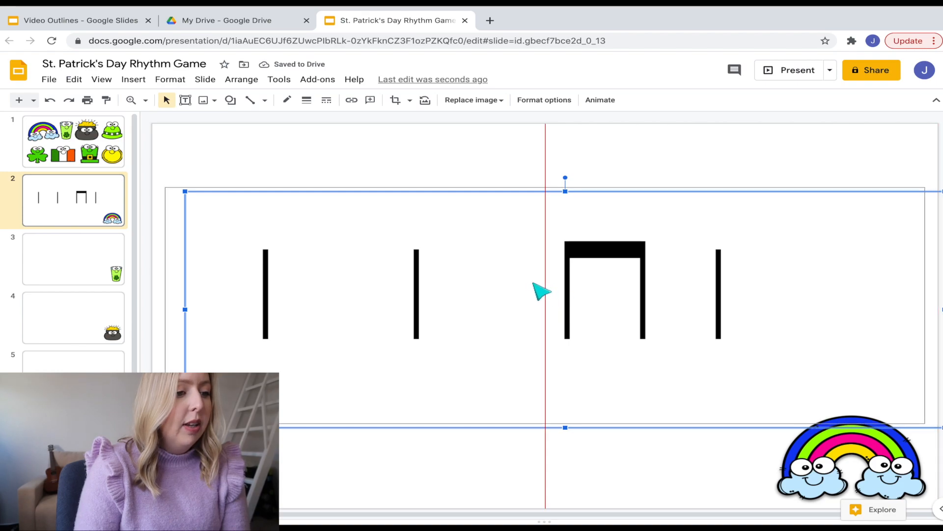
pyautogui.click(650, 183)
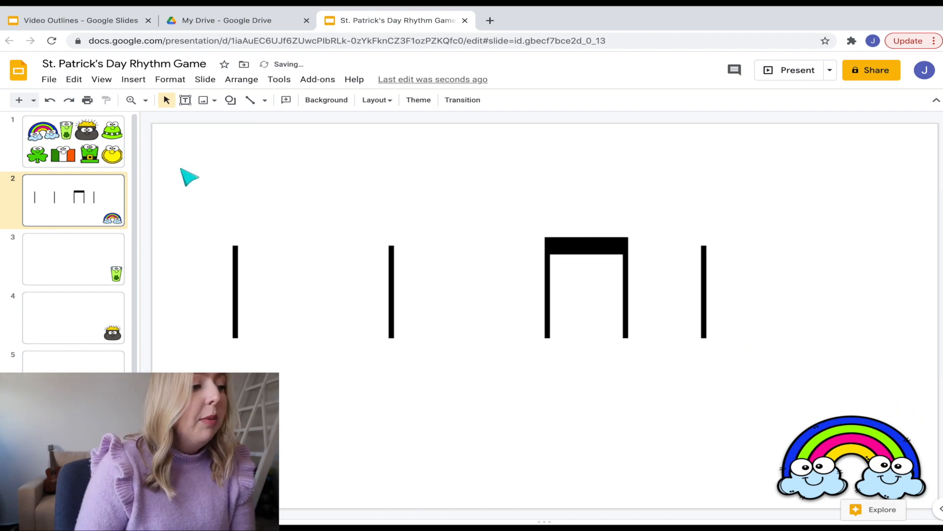
# Step: Save the three eighth-pairs plus quarter rhythm as the next numbered rhythm picture
pyautogui.click(73, 259)
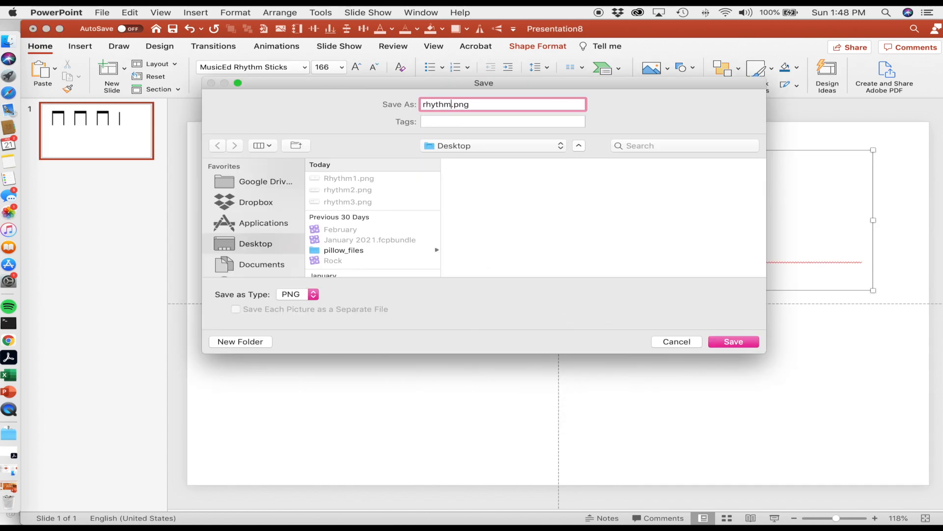
pyautogui.click(733, 341)
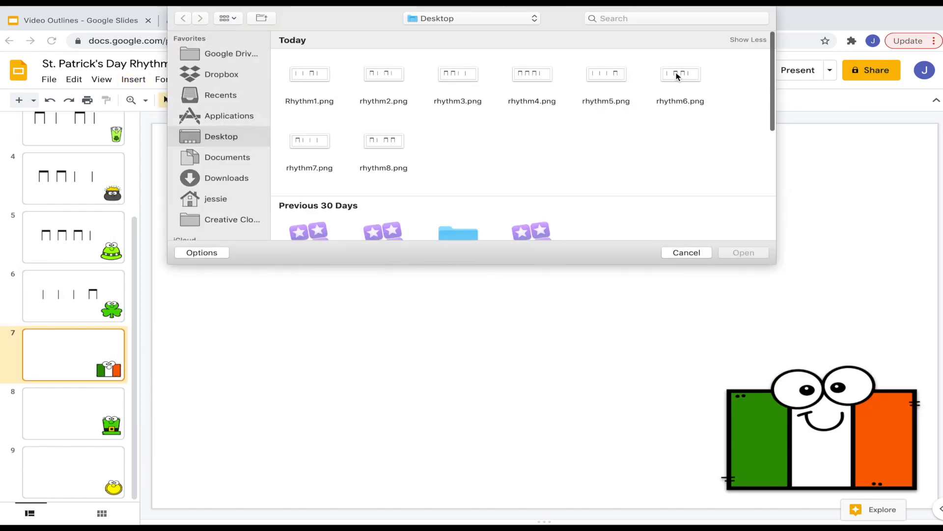
# Step: Upload the matching rhythm PNGs onto slides 7 through 9
pyautogui.click(743, 252)
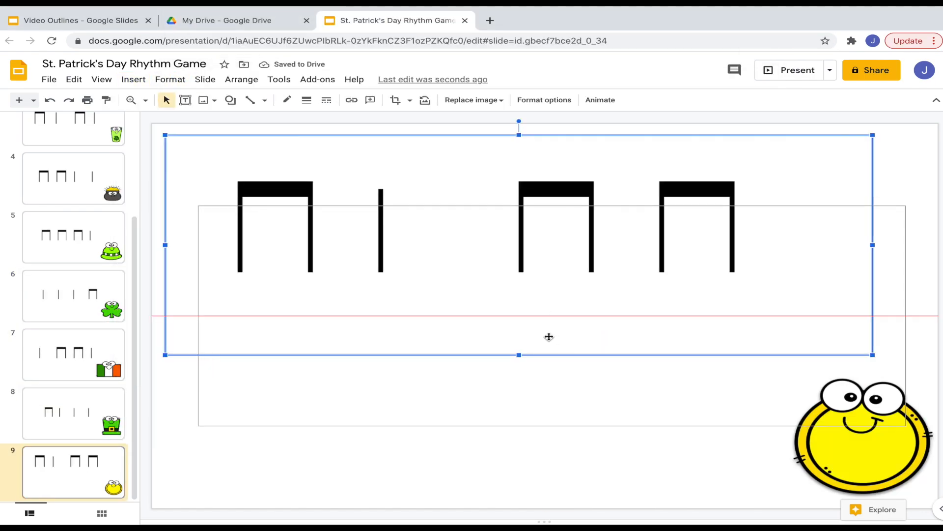
pyautogui.click(134, 78)
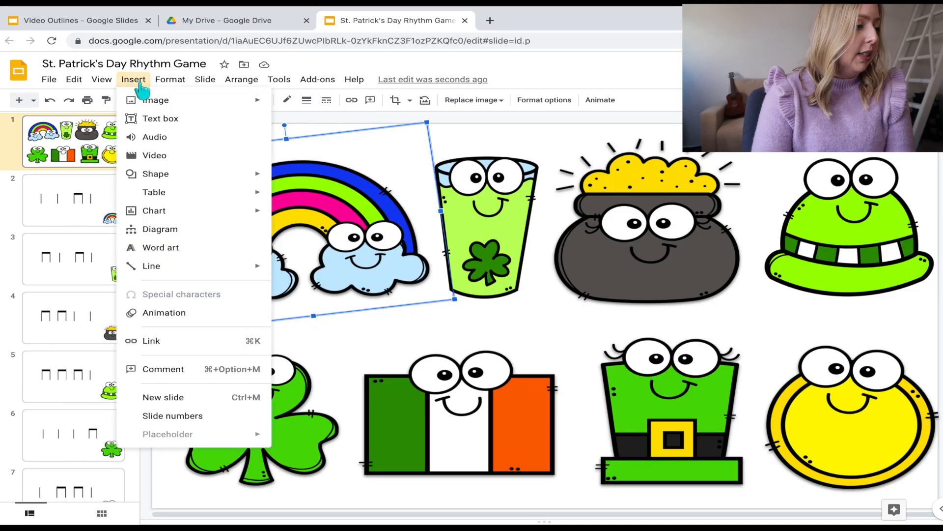
pyautogui.moveTo(188, 340)
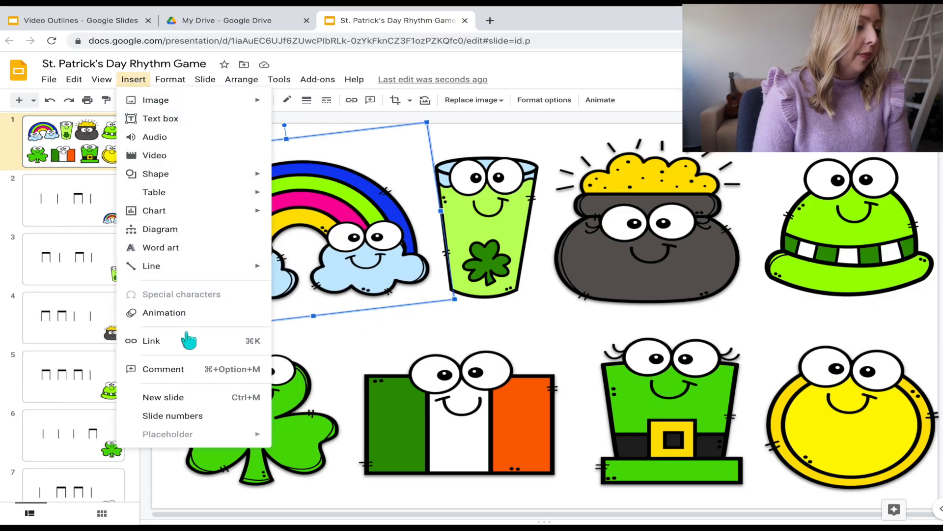
# Step: Link the rainbow picture on the menu slide to Slide 2
pyautogui.click(151, 340)
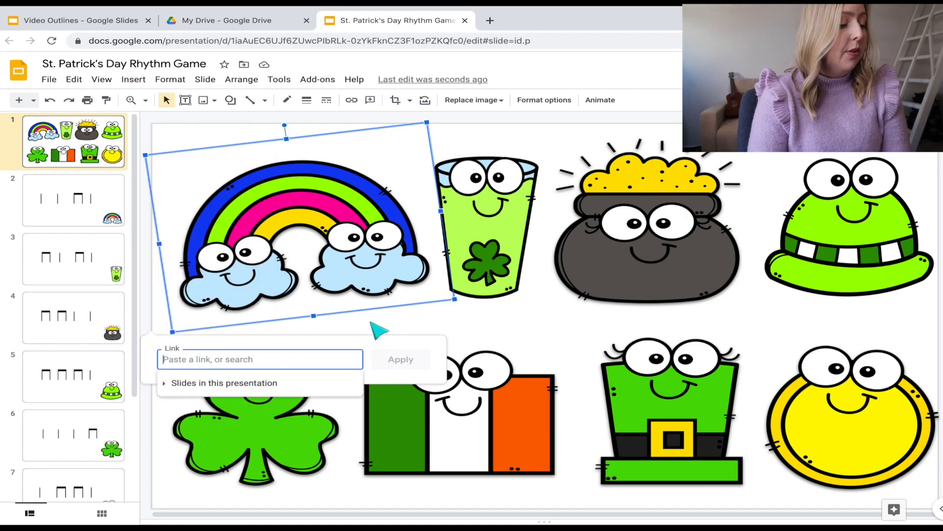
pyautogui.moveTo(188, 391)
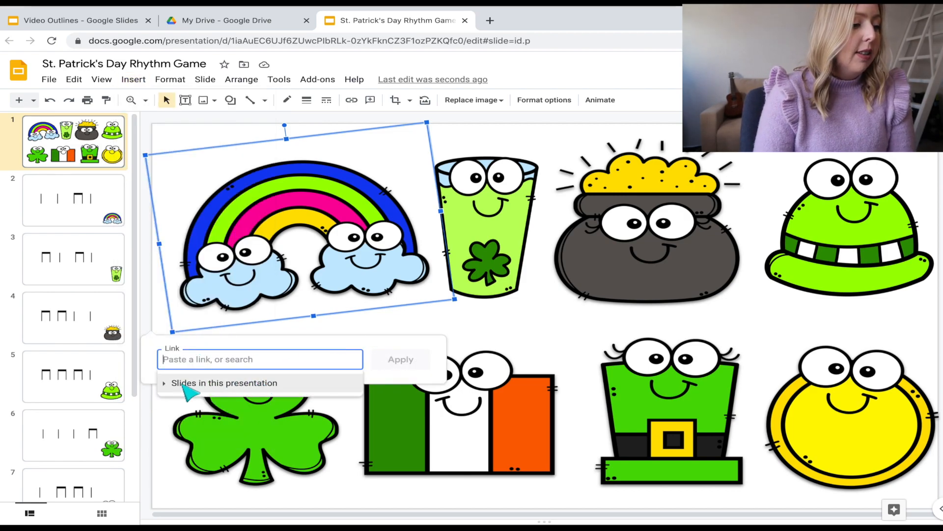
pyautogui.click(224, 383)
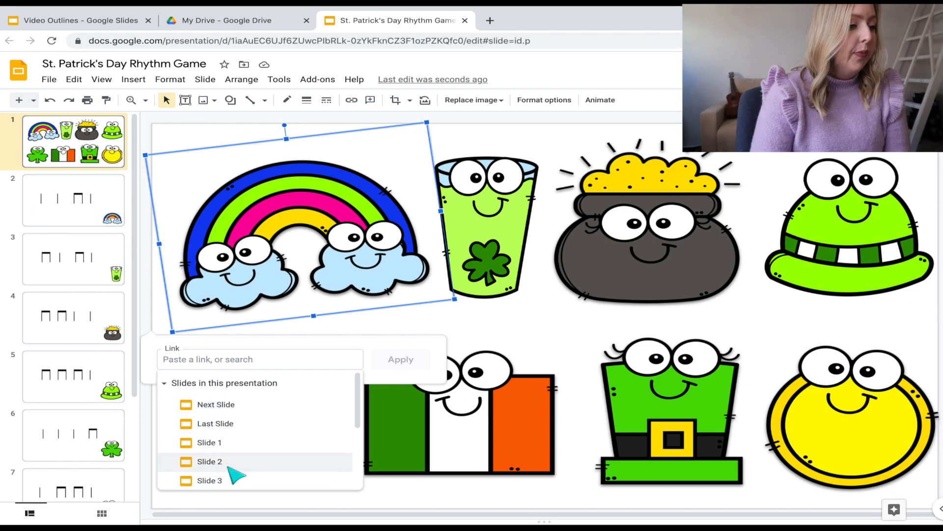
pyautogui.click(210, 461)
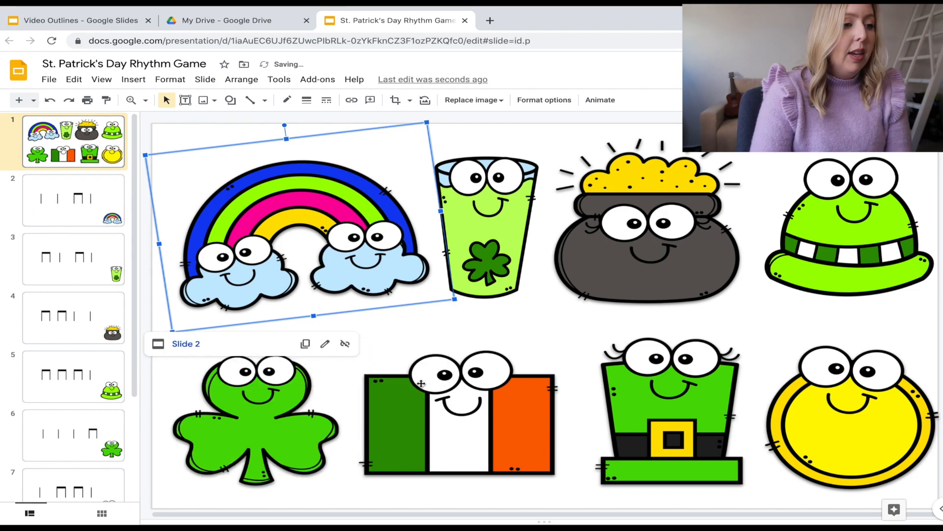
# Step: Link the green cup picture to Slide 3
pyautogui.click(484, 225)
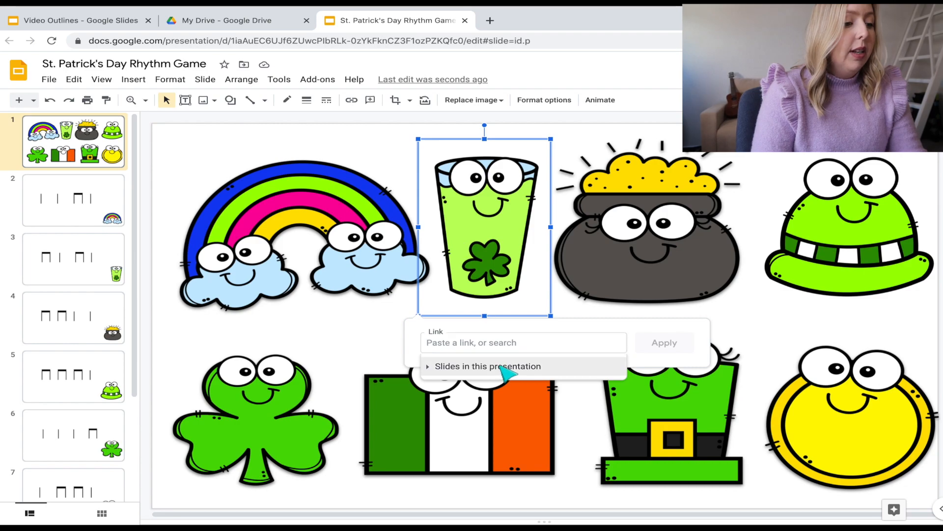
pyautogui.click(488, 366)
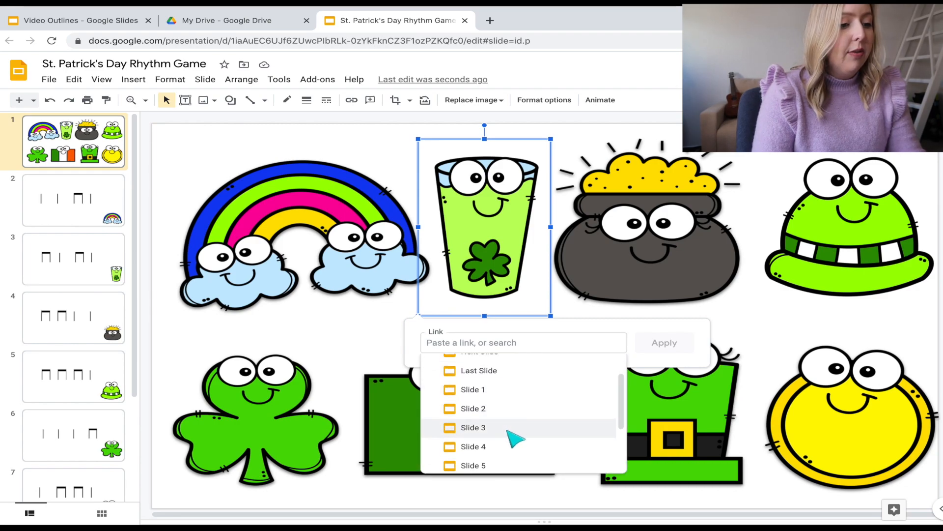
pyautogui.click(649, 235)
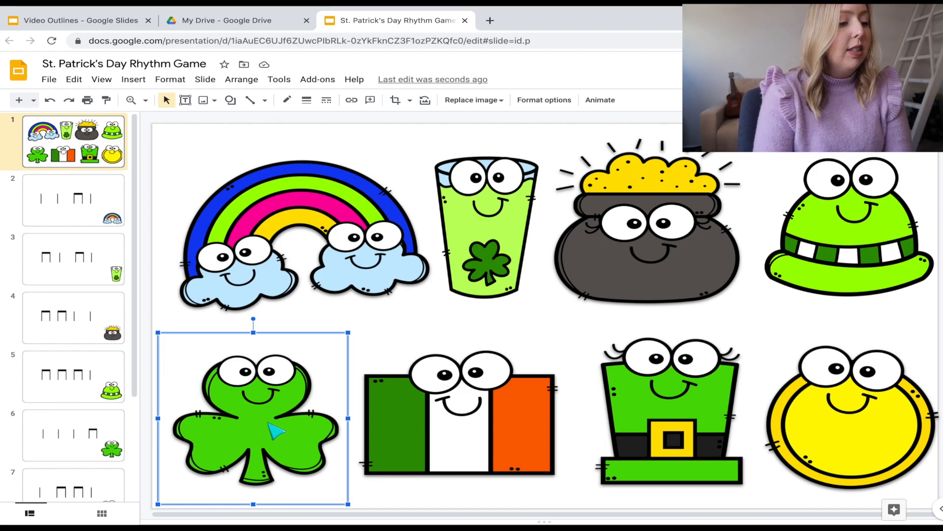
pyautogui.moveTo(163, 135)
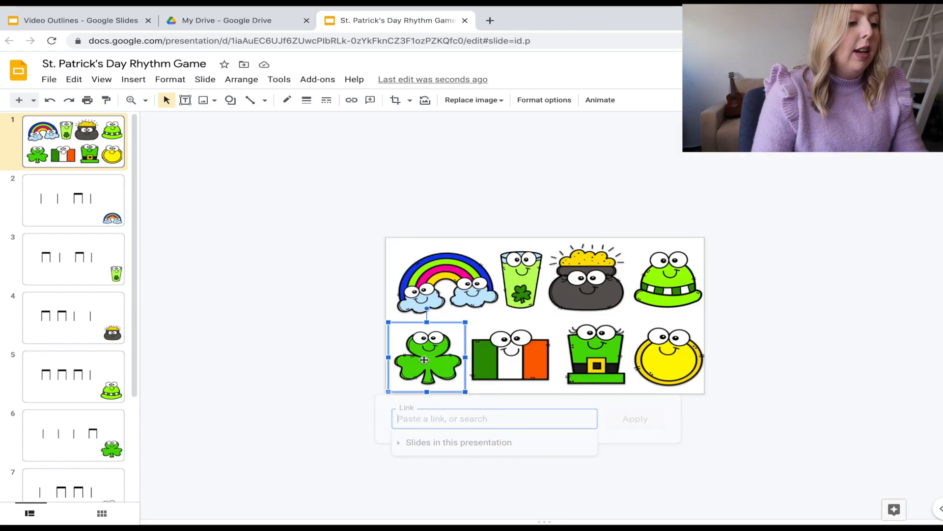
# Step: Link the flag picture to Slide 7 and the leprechaun hat to Slide 8
pyautogui.click(459, 442)
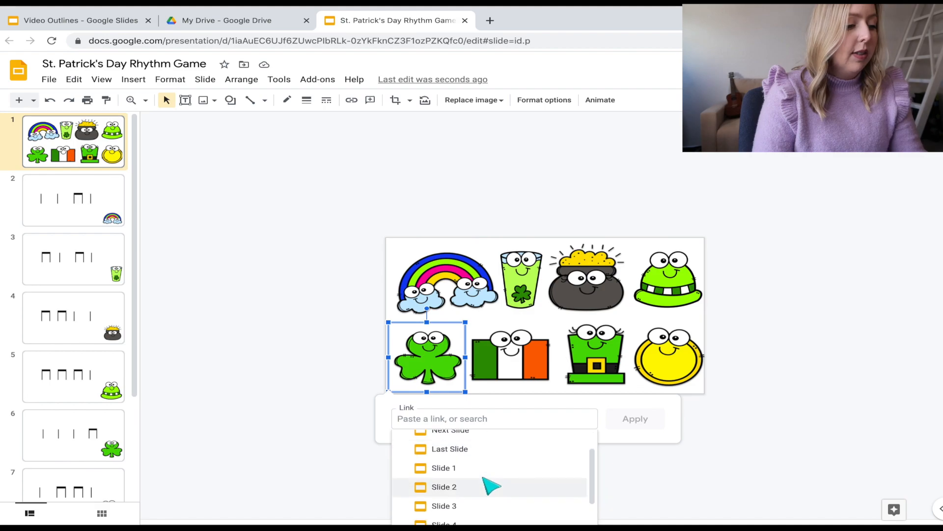
pyautogui.scroll(-3)
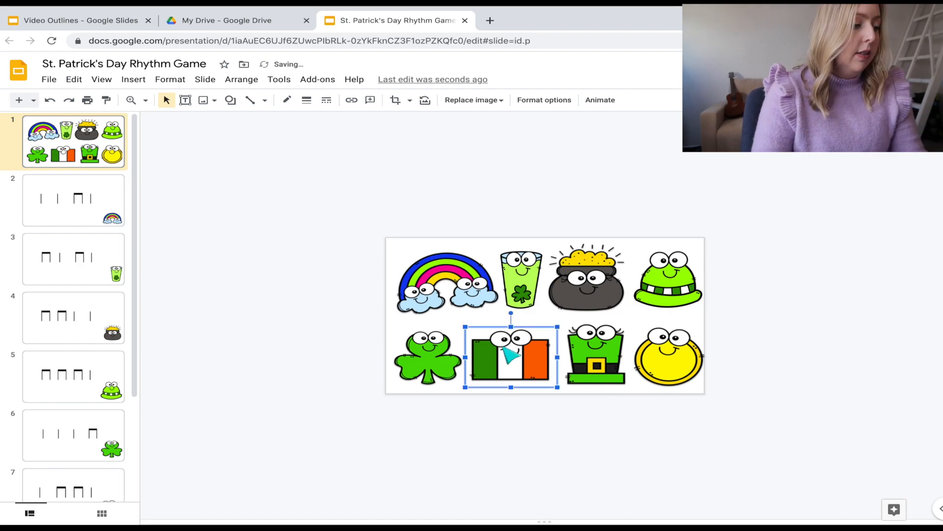
pyautogui.click(352, 99)
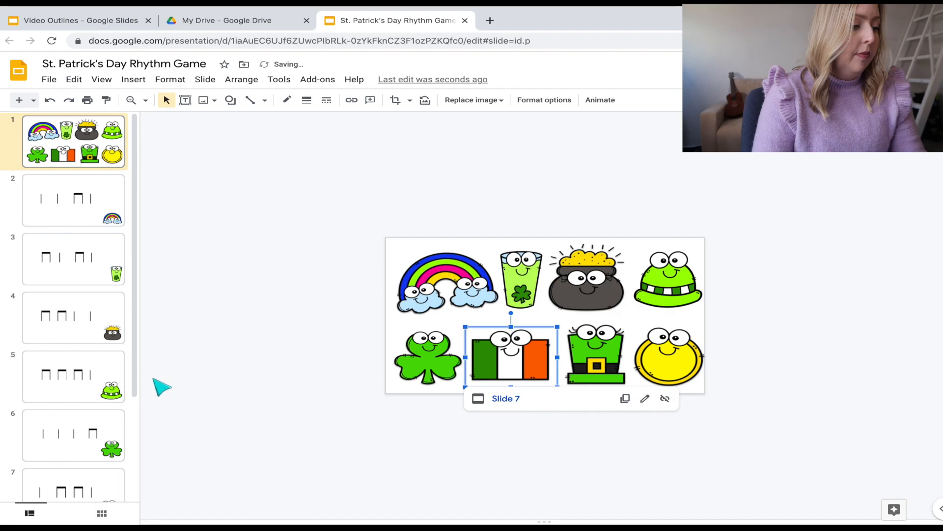
pyautogui.click(592, 354)
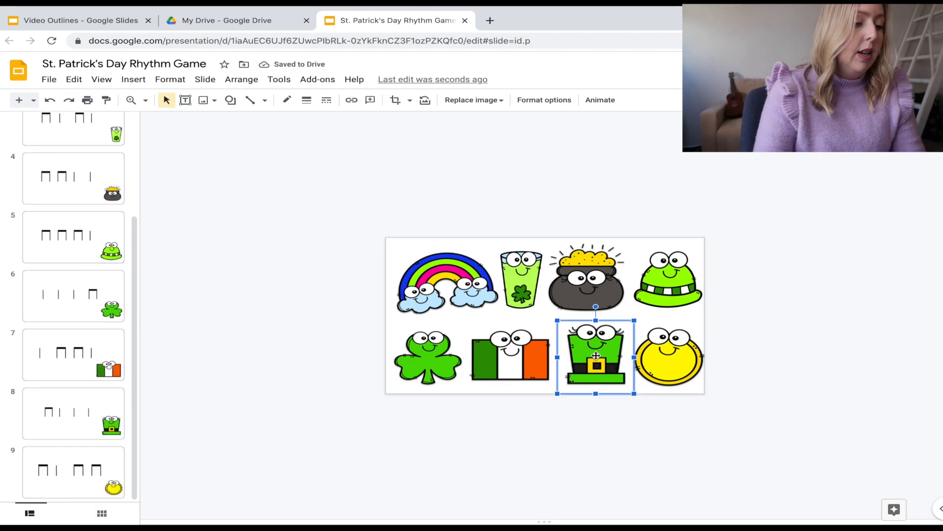
pyautogui.click(351, 100)
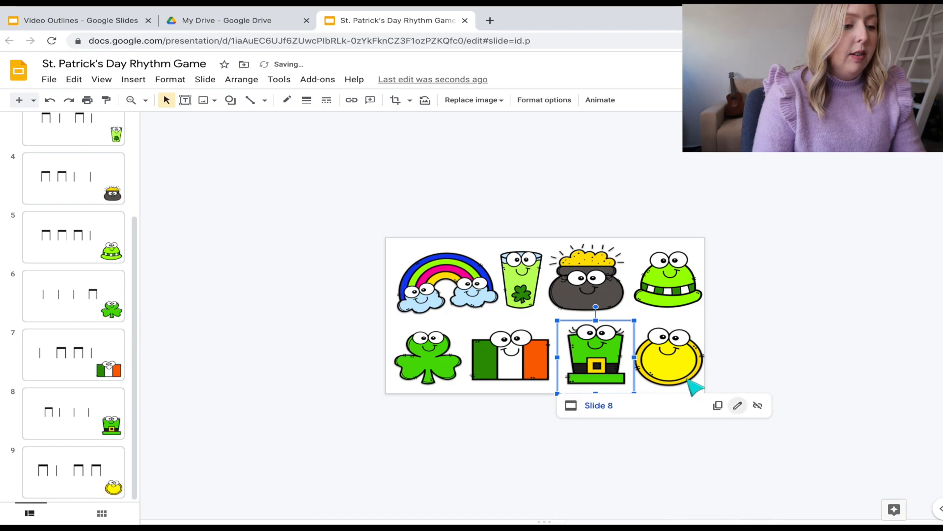
# Step: Link one remaining menu picture to Slide 9 and apply the link
pyautogui.click(668, 358)
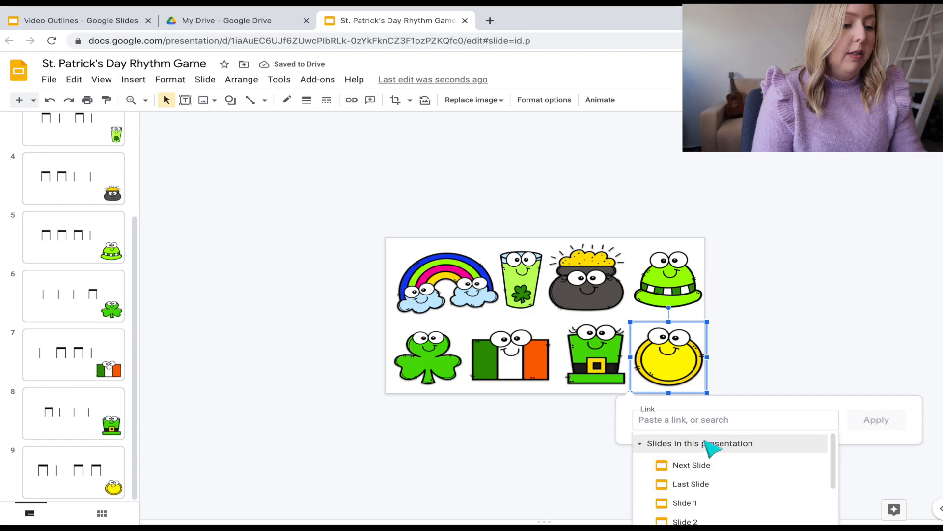
pyautogui.click(831, 381)
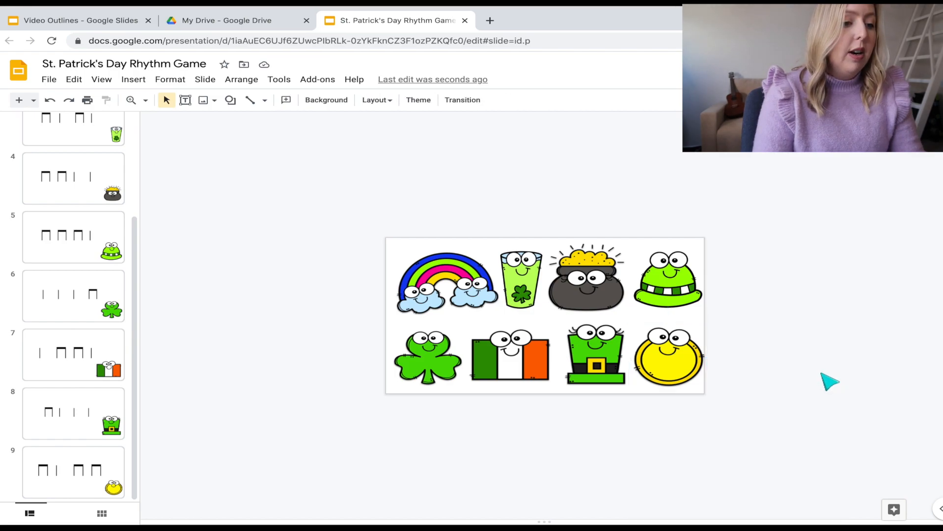
pyautogui.click(667, 280)
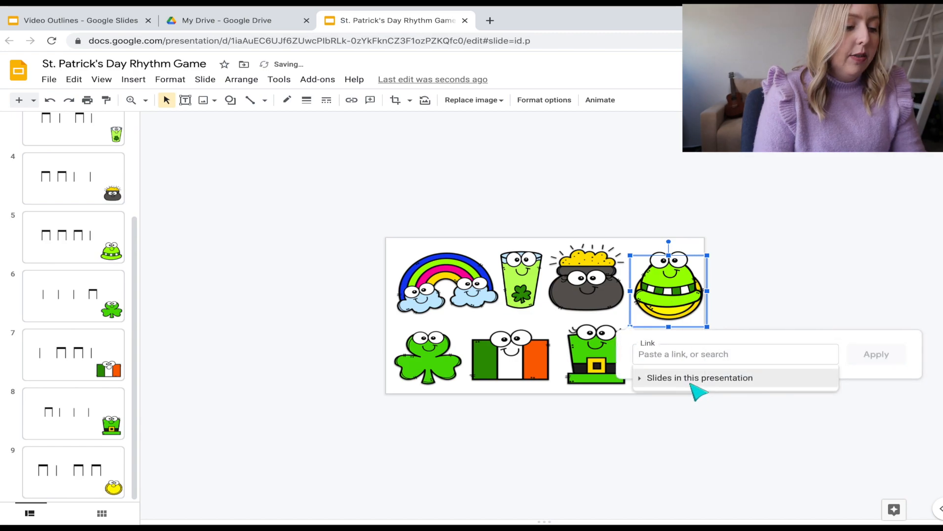
pyautogui.click(700, 378)
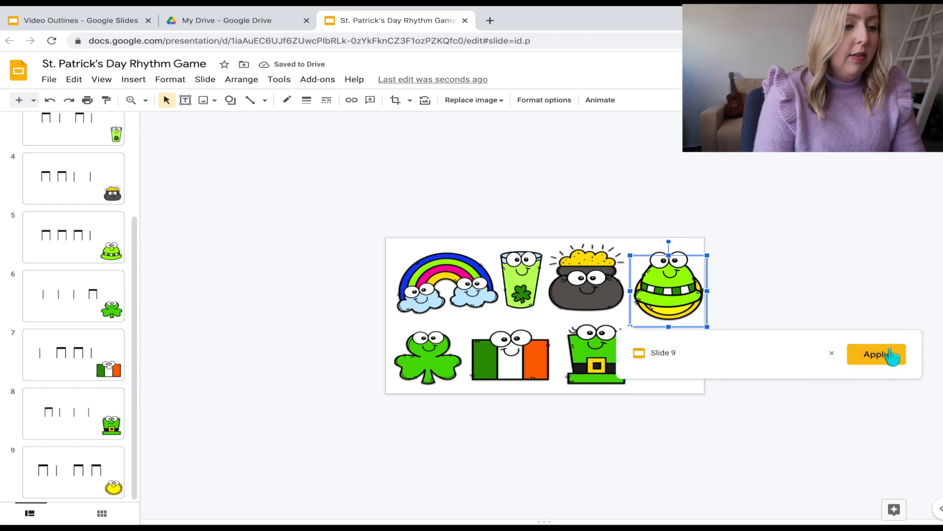
pyautogui.click(876, 354)
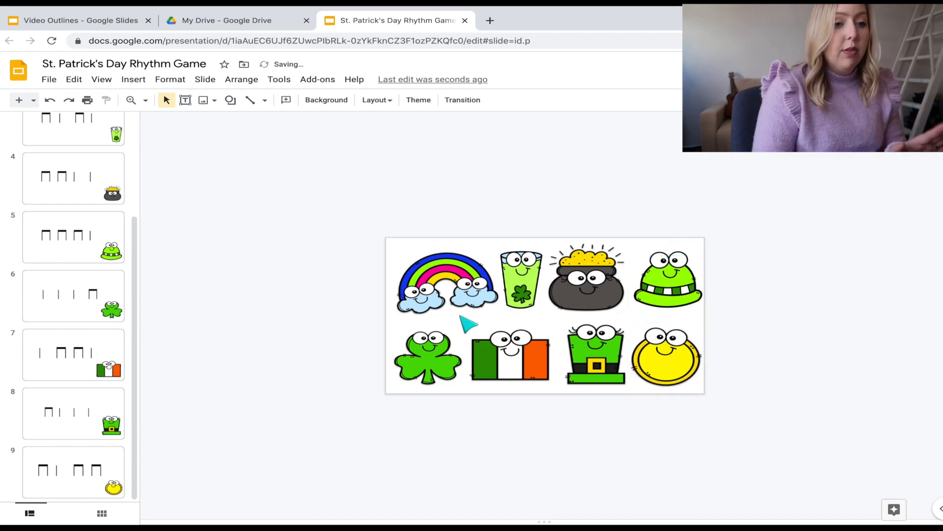
pyautogui.moveTo(301, 322)
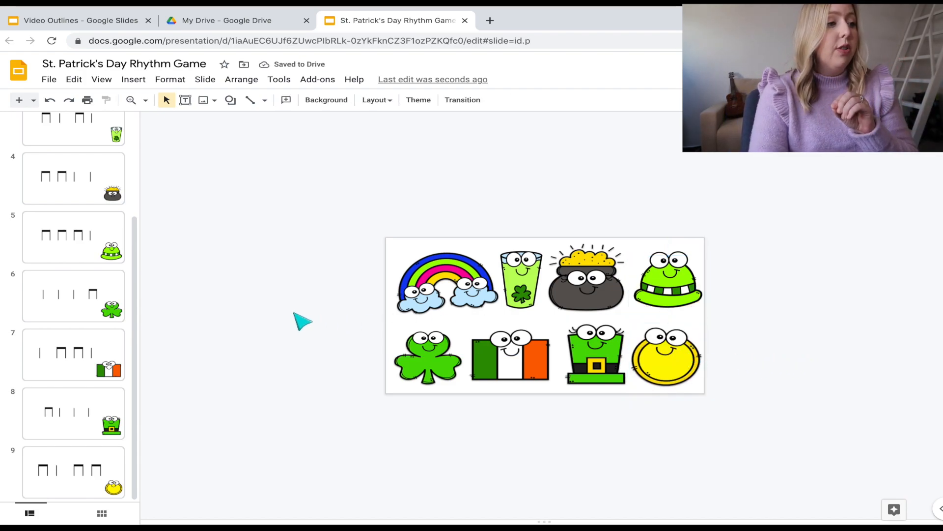
# Step: Present the deck to test the rainbow link, then exit to edit Slide 2
pyautogui.press('ctrl+shift+f5')
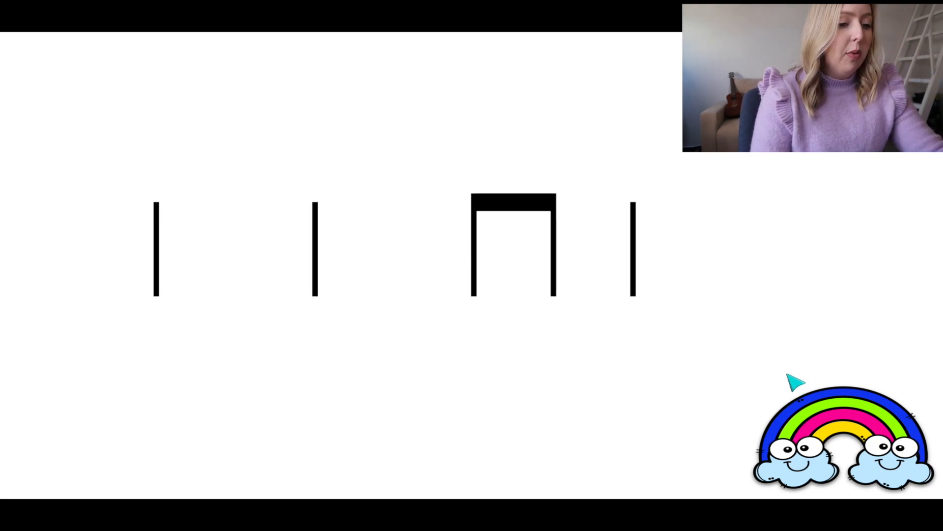
pyautogui.press('Escape')
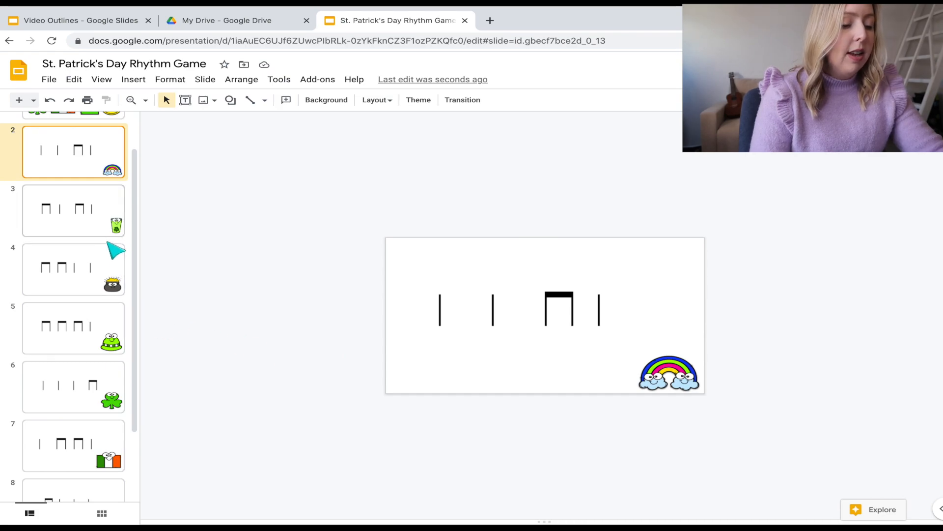
# Step: Link the rainbow and green cup rhythm-slide pictures back to Slide 1
pyautogui.click(670, 372)
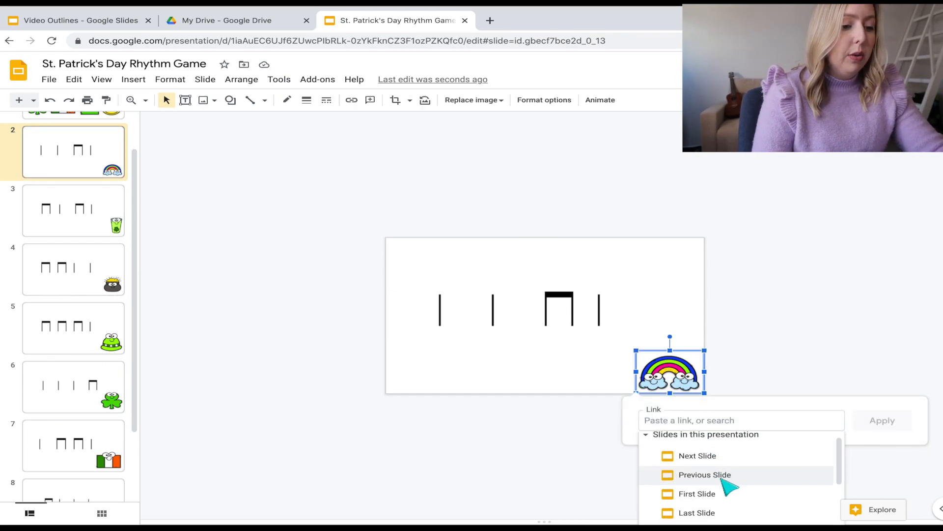
pyautogui.scroll(-3)
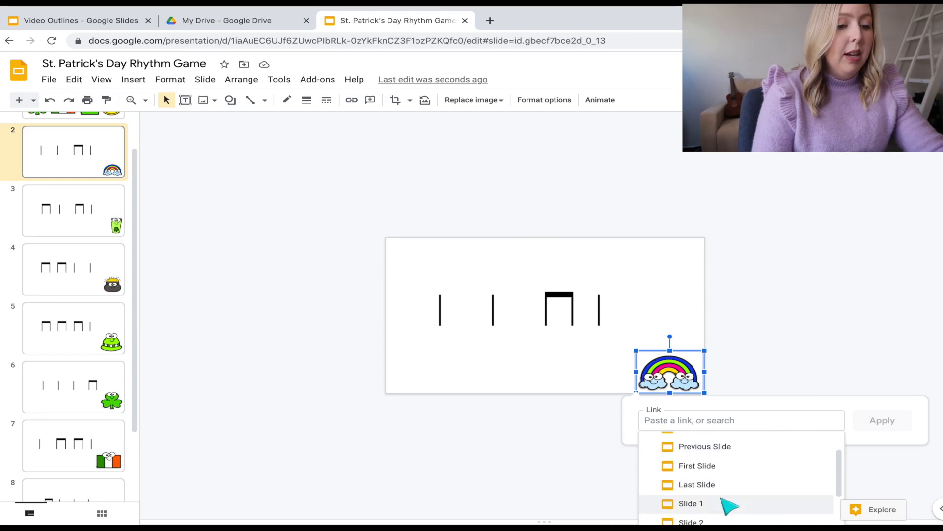
pyautogui.click(691, 504)
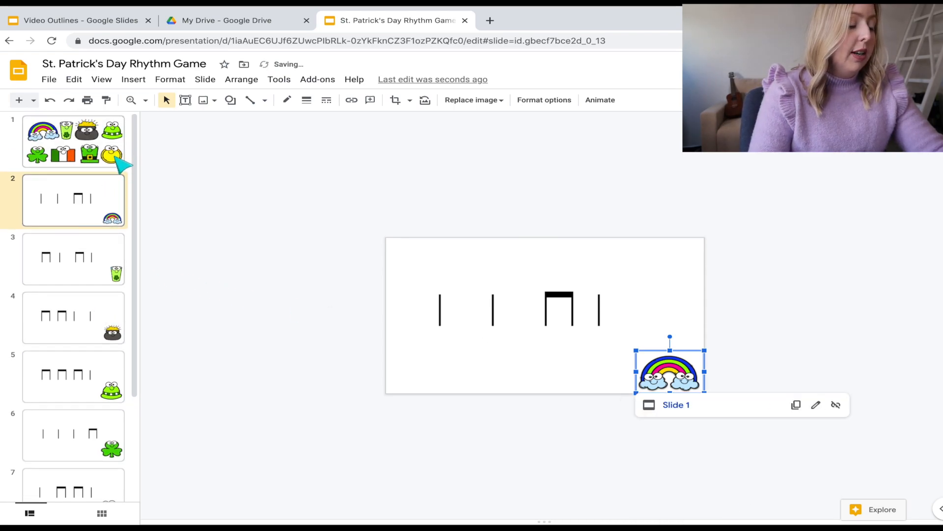
pyautogui.click(73, 258)
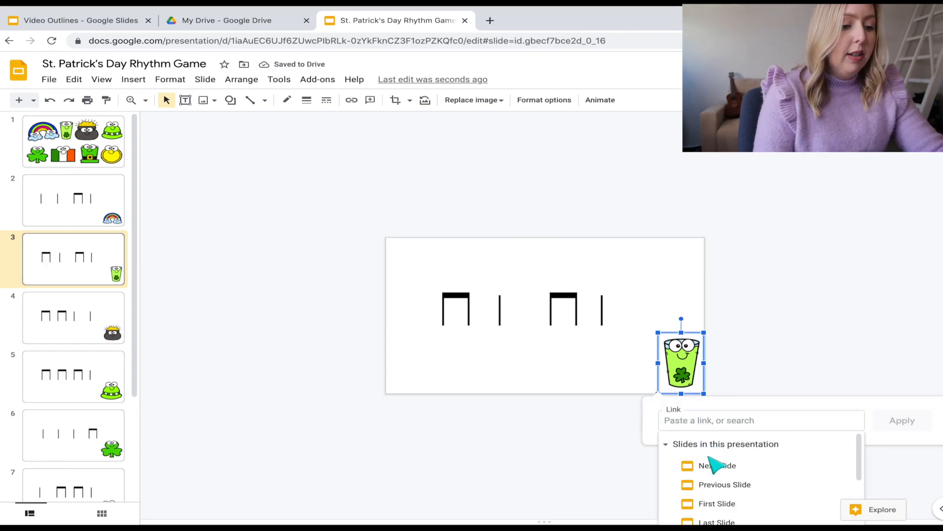
pyautogui.click(716, 503)
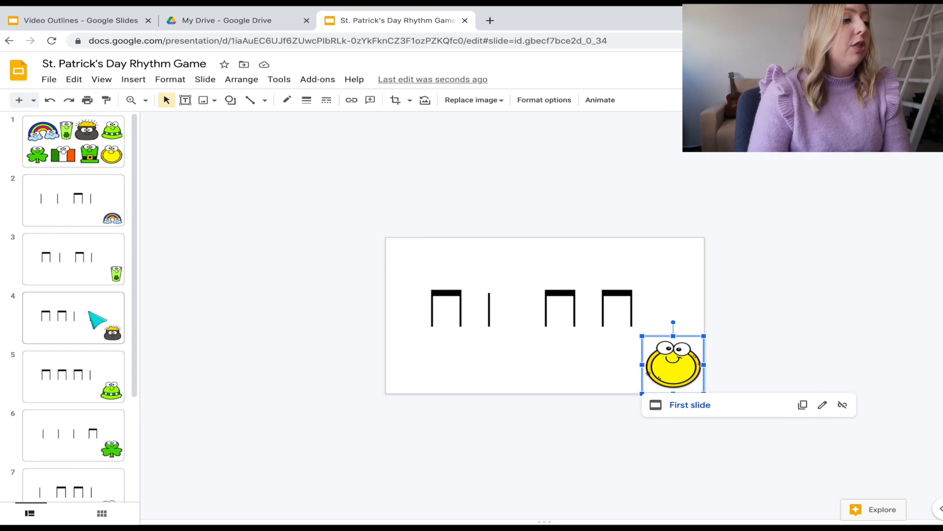
# Step: Test the top hat picture's link in the slideshow and return to the menu slide
pyautogui.click(73, 142)
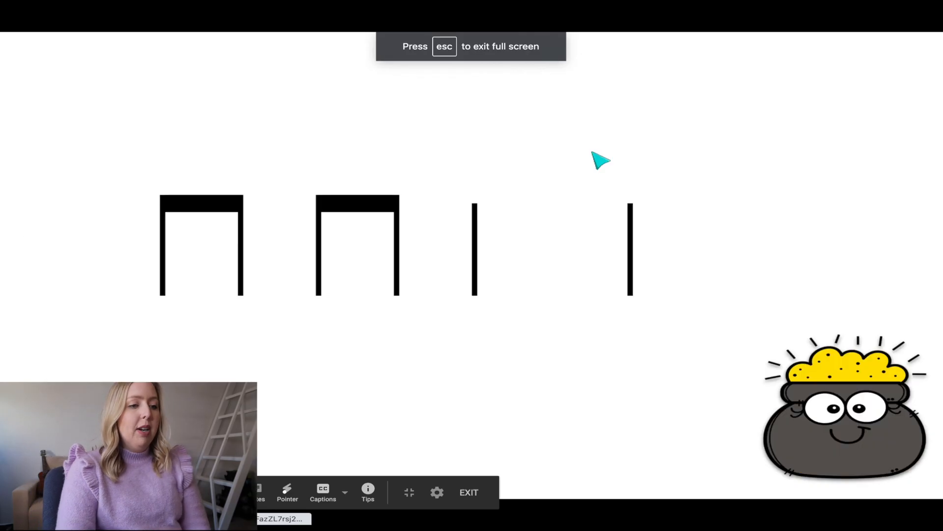
pyautogui.moveTo(316, 238)
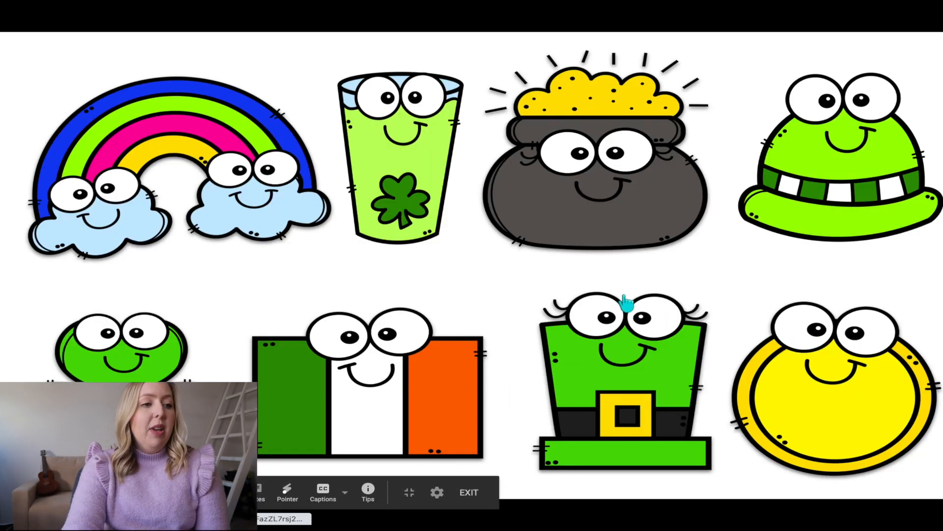
pyautogui.click(469, 492)
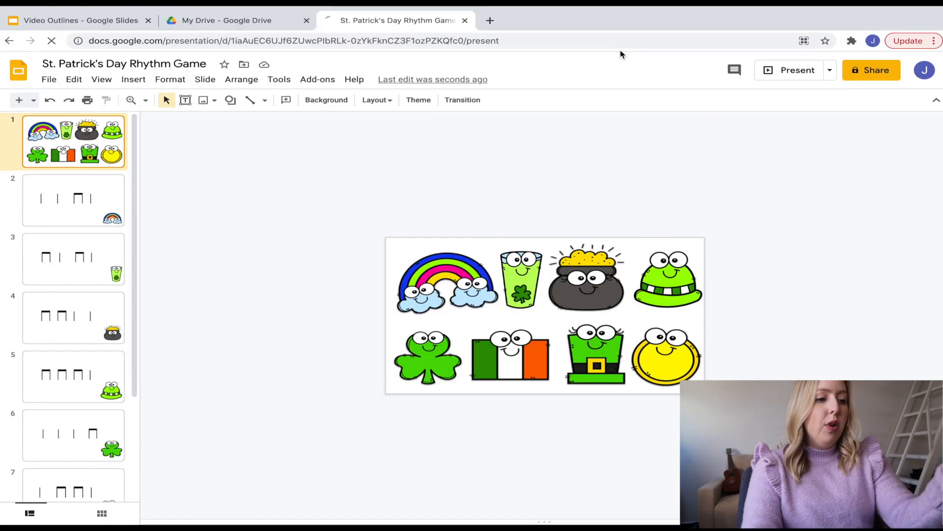
# Step: View the deck in preview mode via an edited 'preview' URL, then return to the editor
pyautogui.click(797, 70)
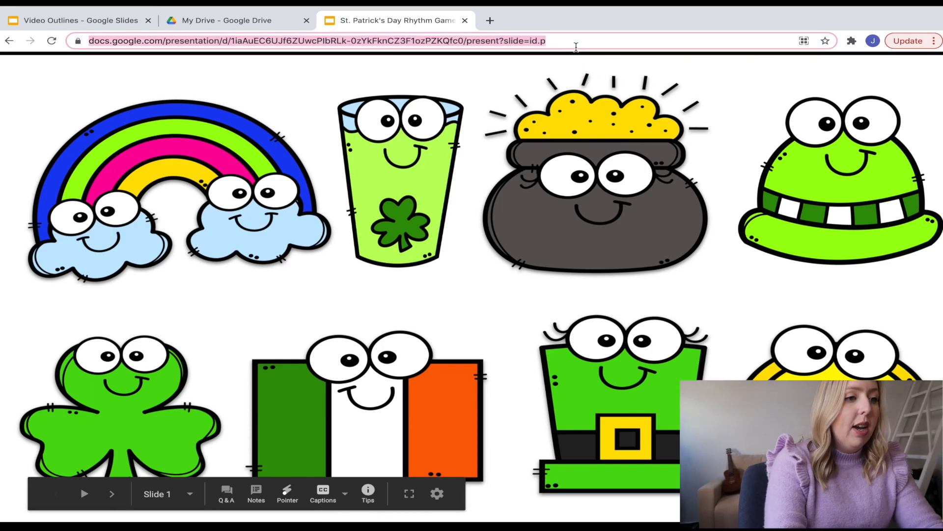
pyautogui.click(313, 41)
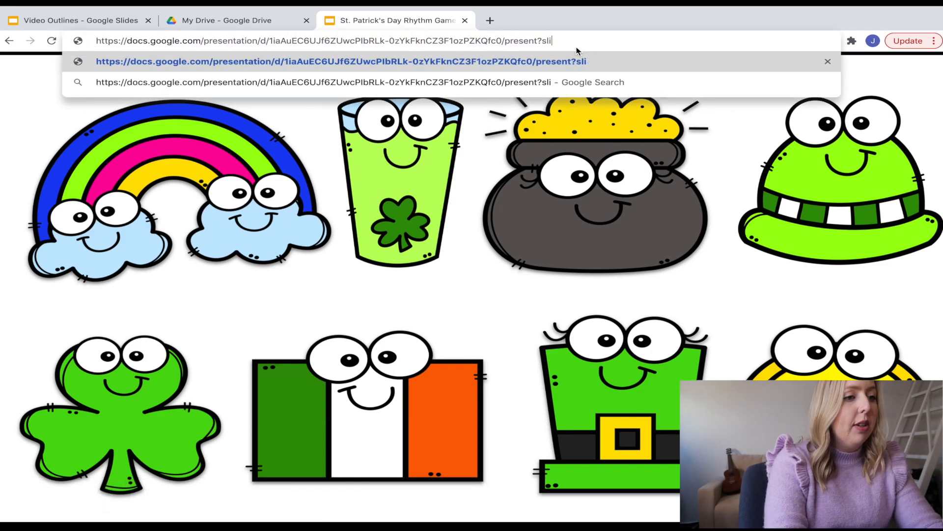
pyautogui.write('preview')
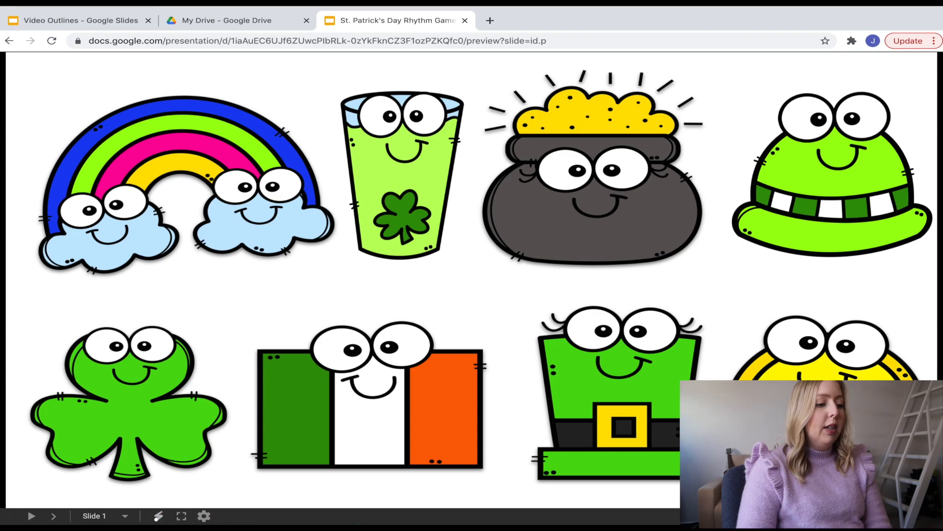
pyautogui.moveTo(442, 408)
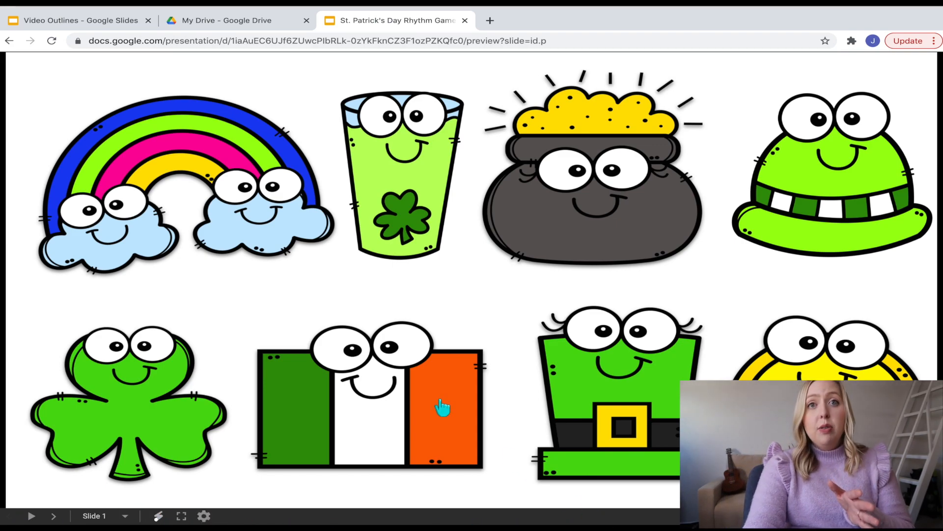
pyautogui.moveTo(439, 403)
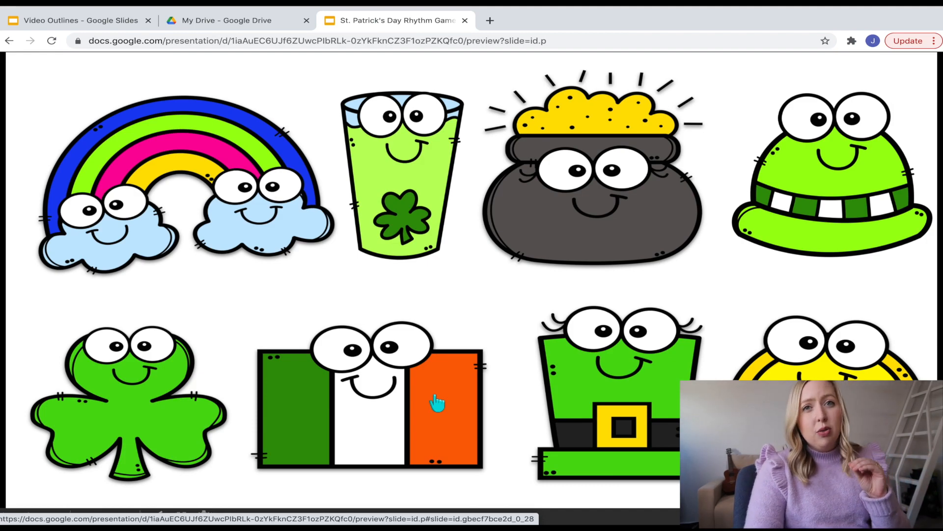
pyautogui.moveTo(340, 362)
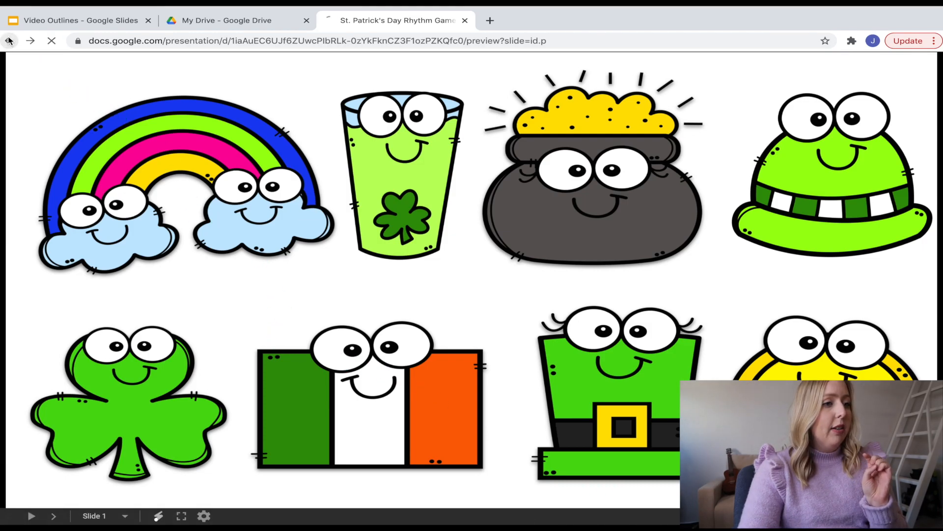
pyautogui.click(9, 40)
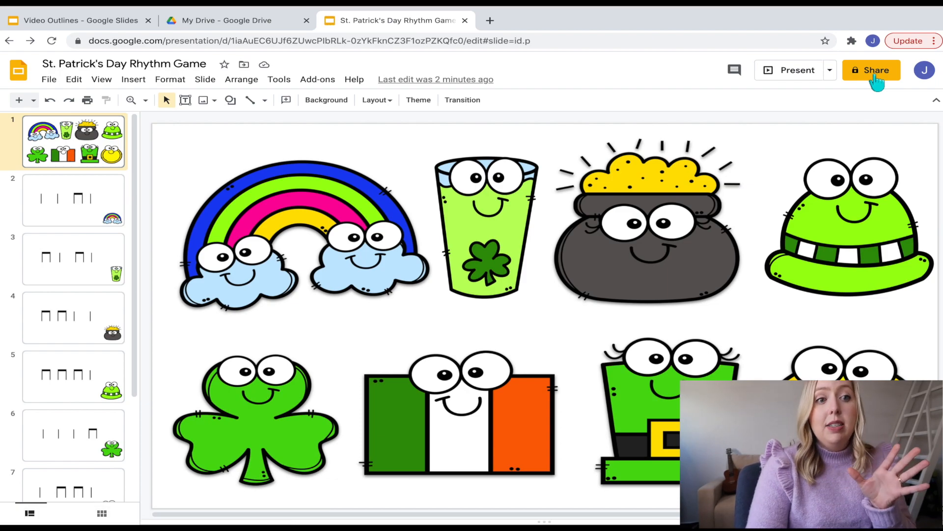
# Step: Check sharing, then publish the deck to the web from the Link tab and confirm
pyautogui.click(871, 69)
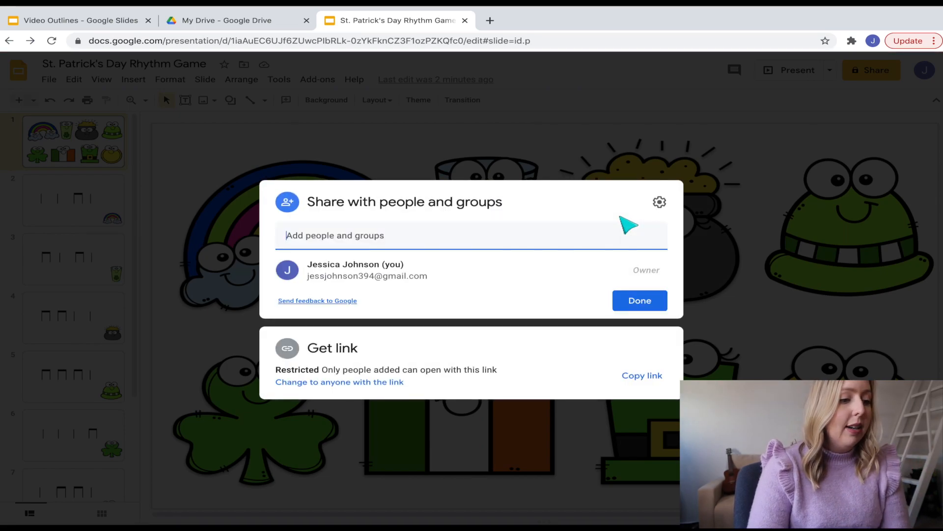
pyautogui.moveTo(827, 247)
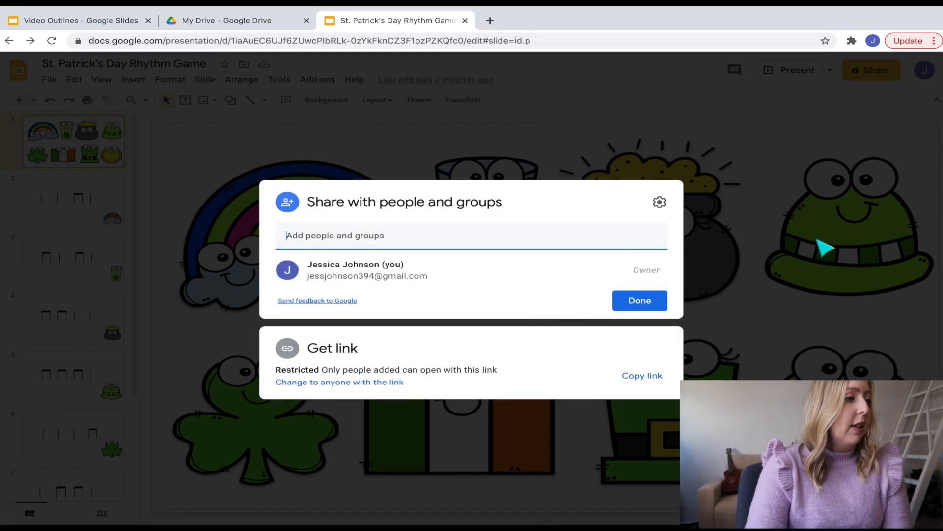
pyautogui.click(49, 78)
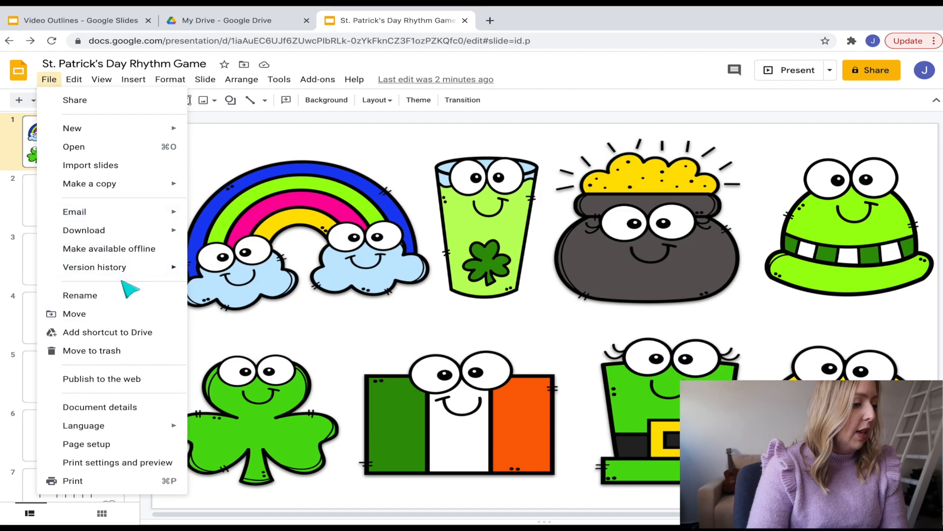
pyautogui.click(102, 378)
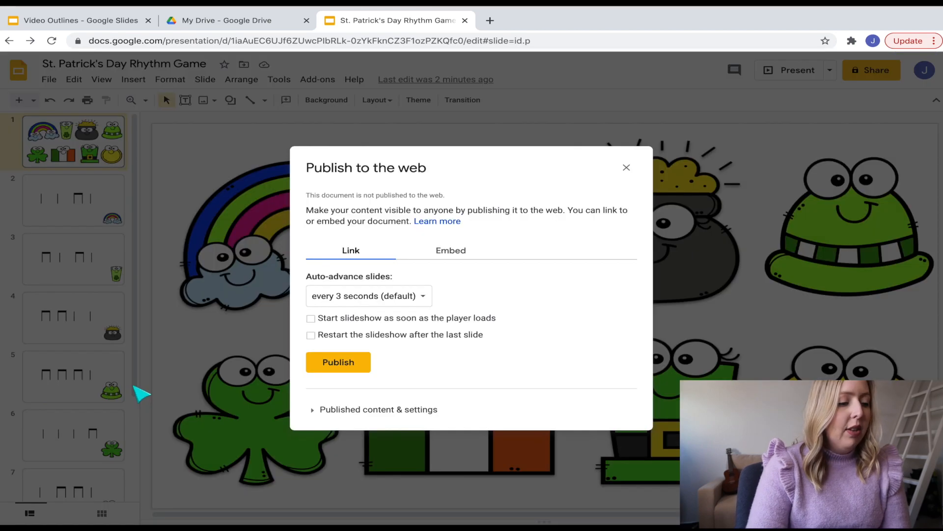
pyautogui.moveTo(327, 334)
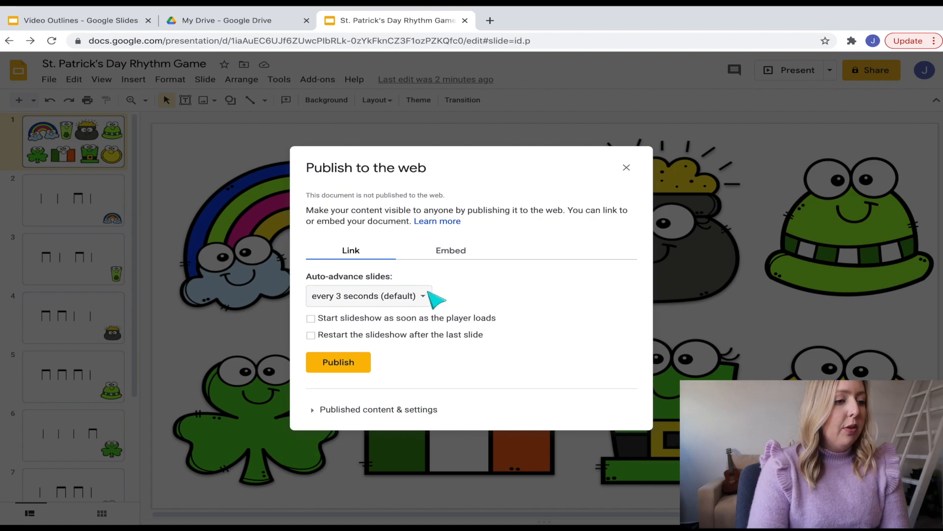
pyautogui.click(451, 250)
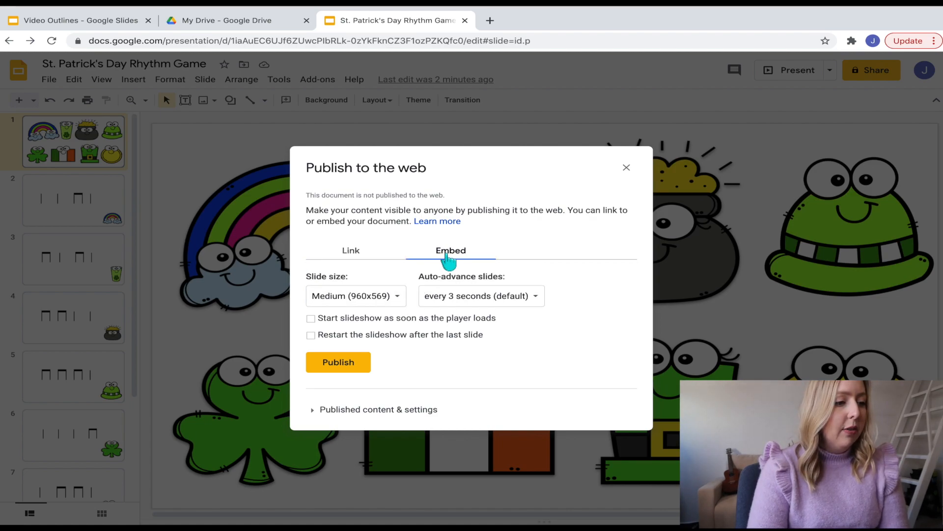
pyautogui.click(351, 250)
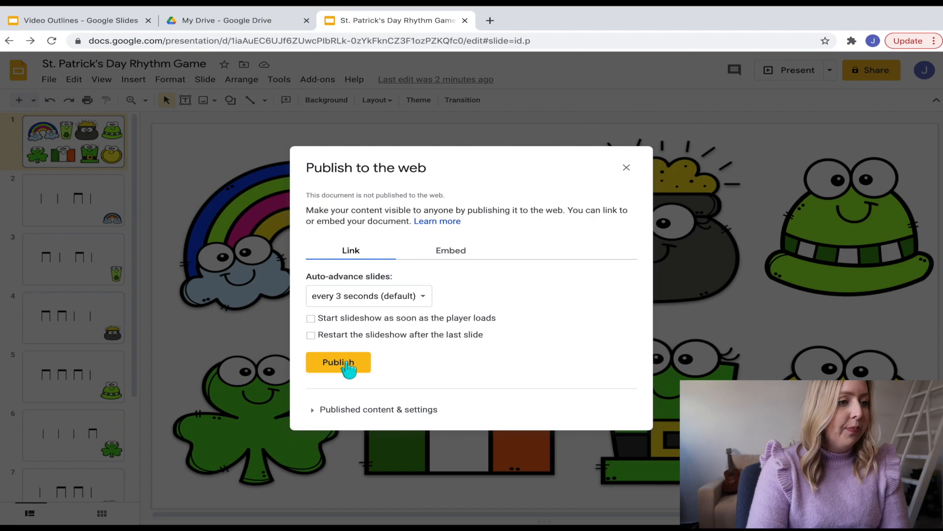
pyautogui.click(338, 362)
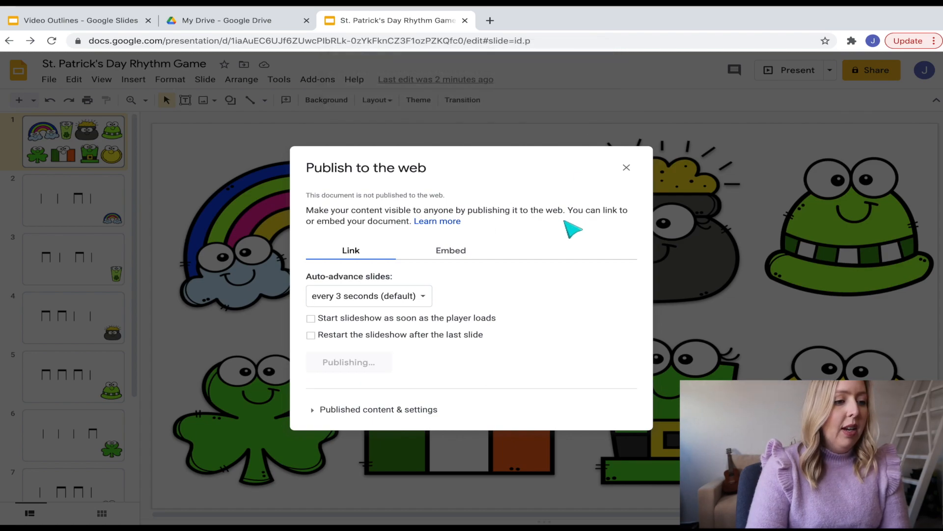
pyautogui.click(348, 361)
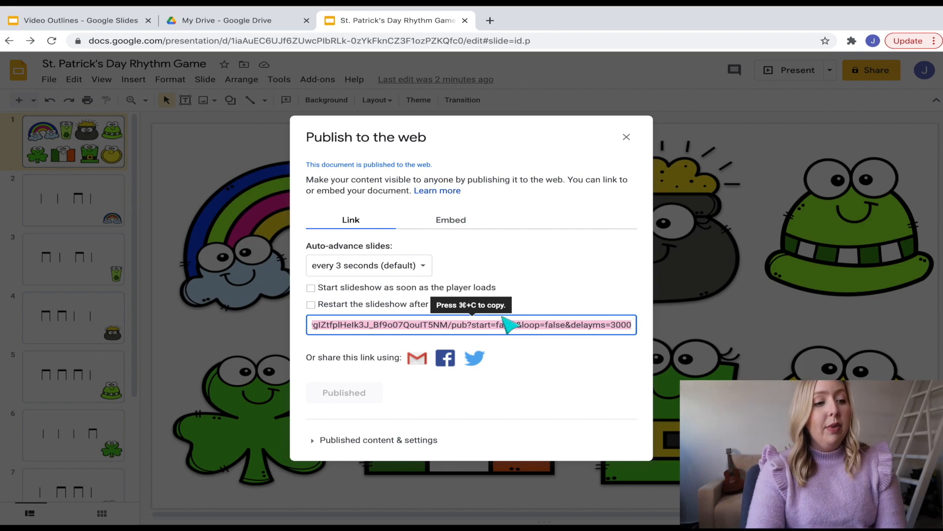
pyautogui.moveTo(386, 325)
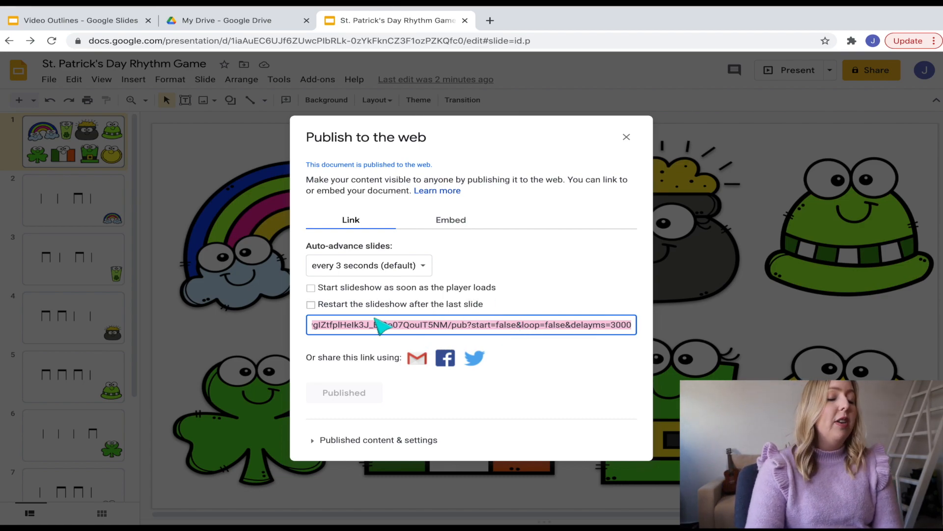
pyautogui.moveTo(461, 328)
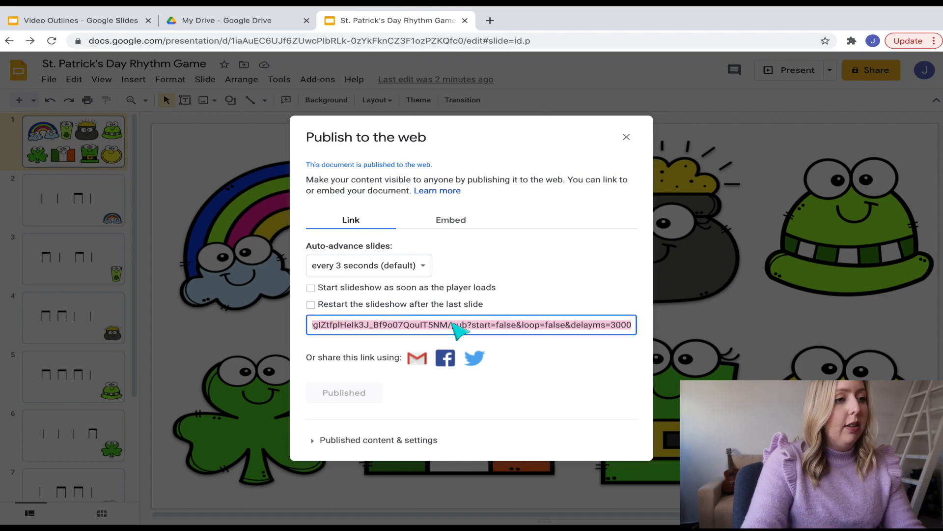
# Step: Open a new browser tab for the published deck link
pyautogui.click(648, 20)
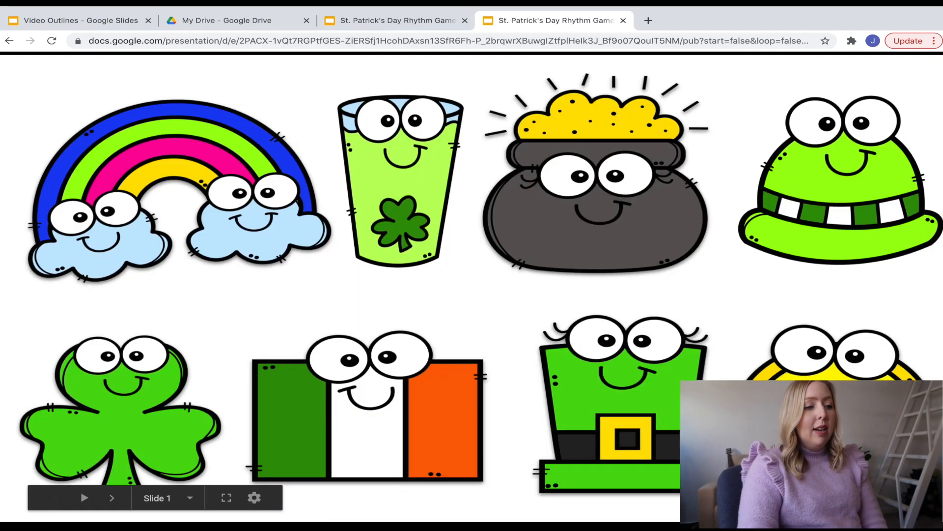
pyautogui.moveTo(835, 313)
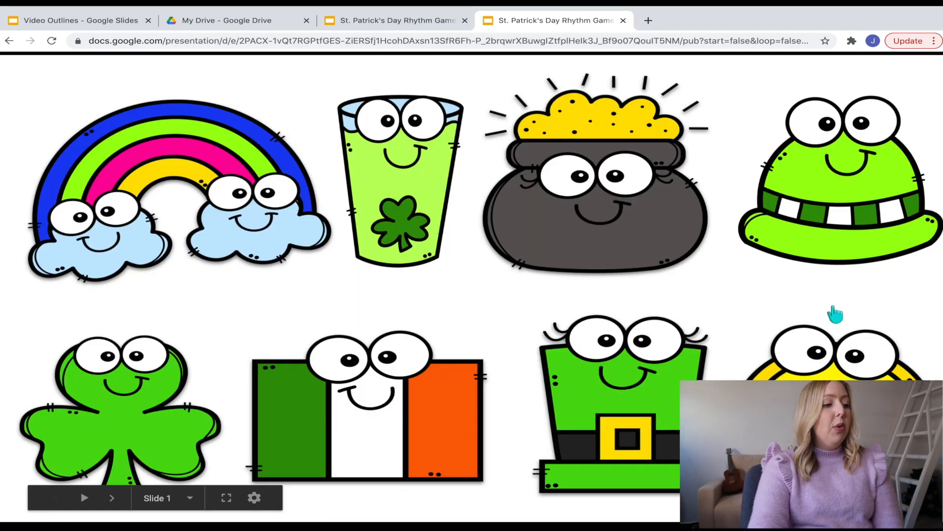
pyautogui.moveTo(304, 482)
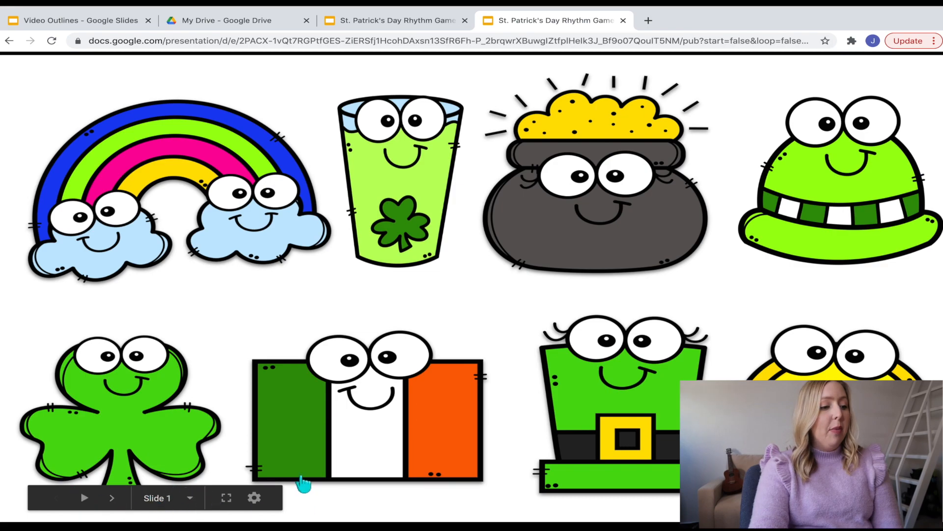